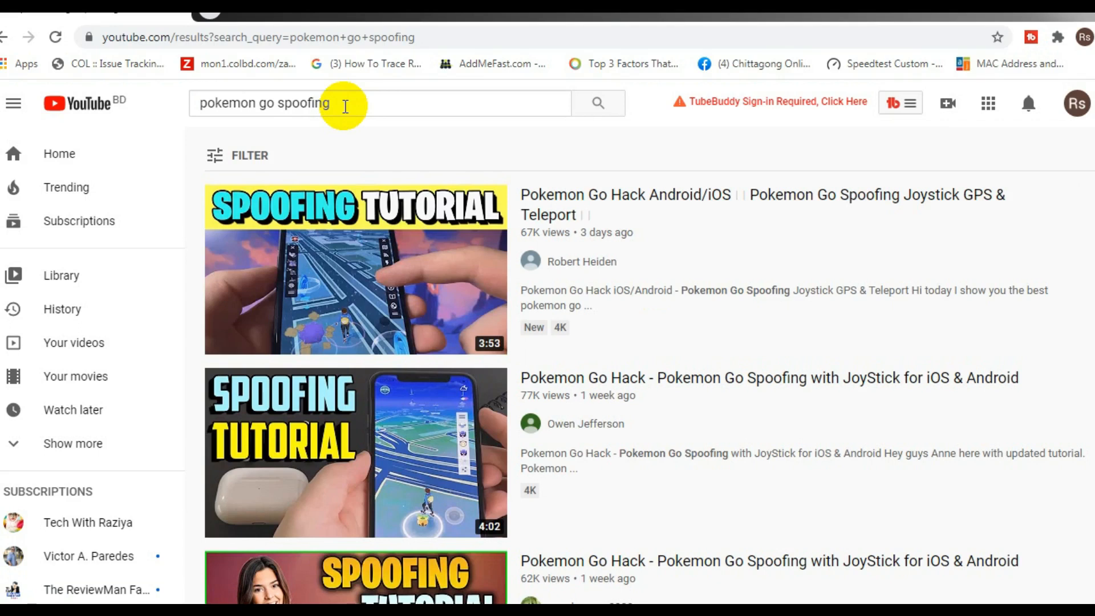
Open the first Pokemon Go spoofing tutorial result and like the video
click(355, 270)
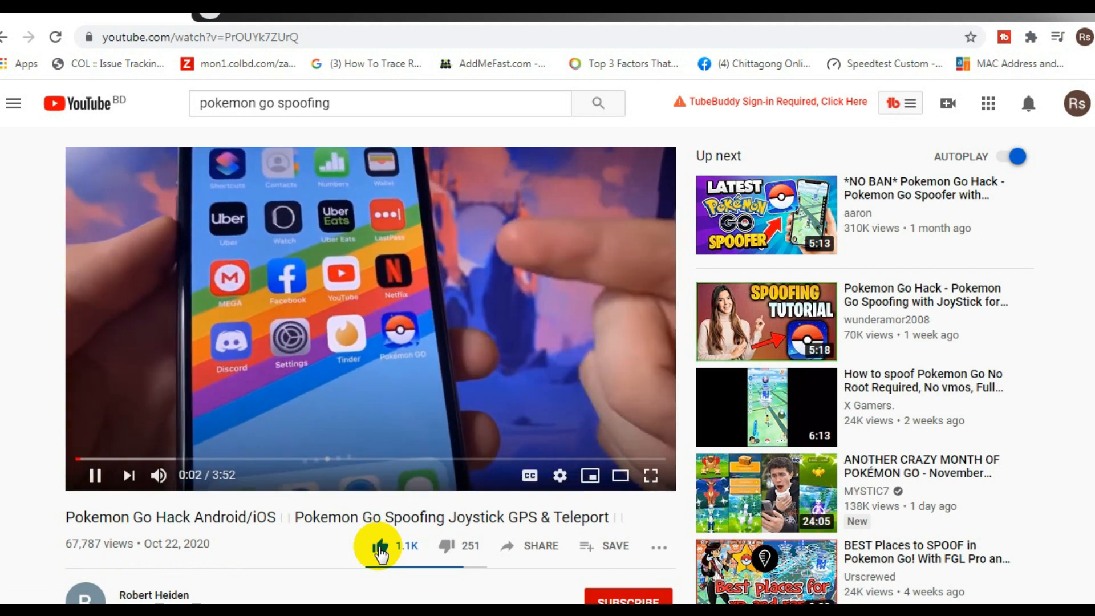
click(380, 550)
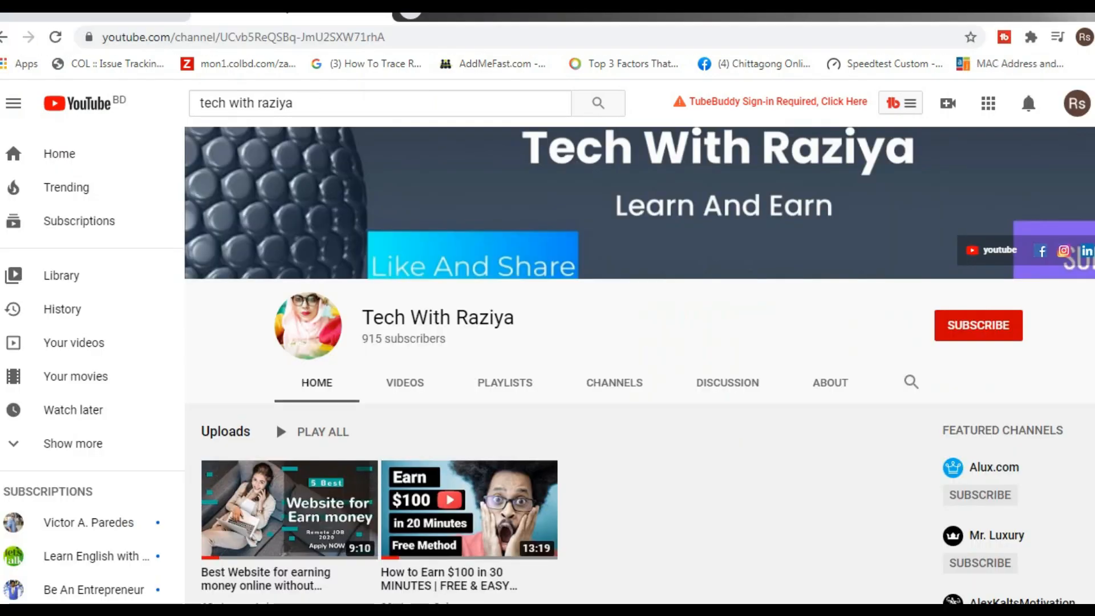
mouse_move(915, 370)
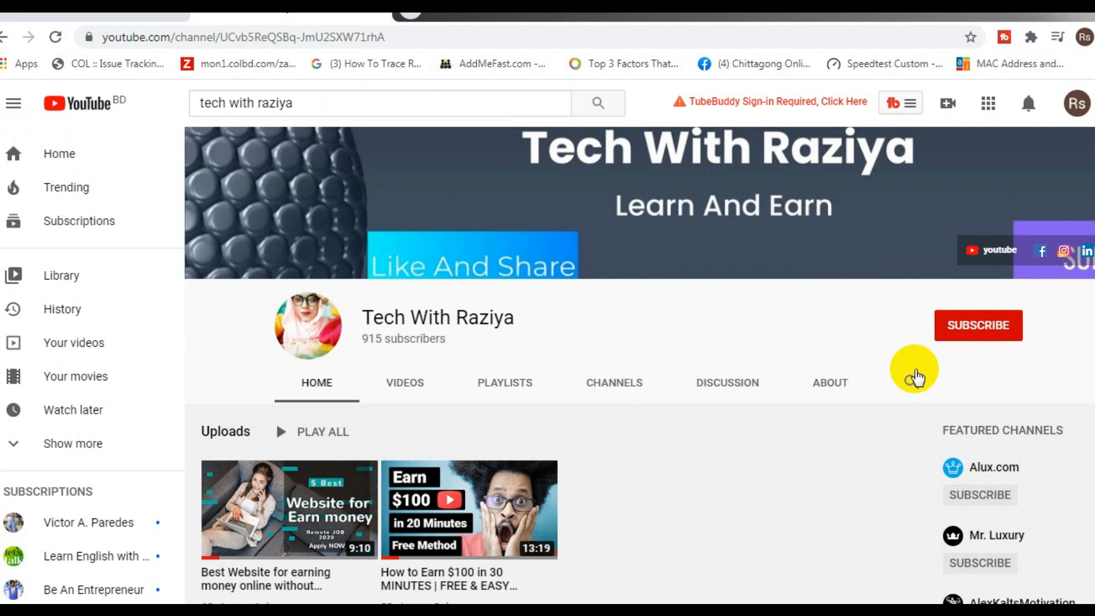
Subscribe to the channel, set notifications to All, and scroll through its uploads
click(978, 326)
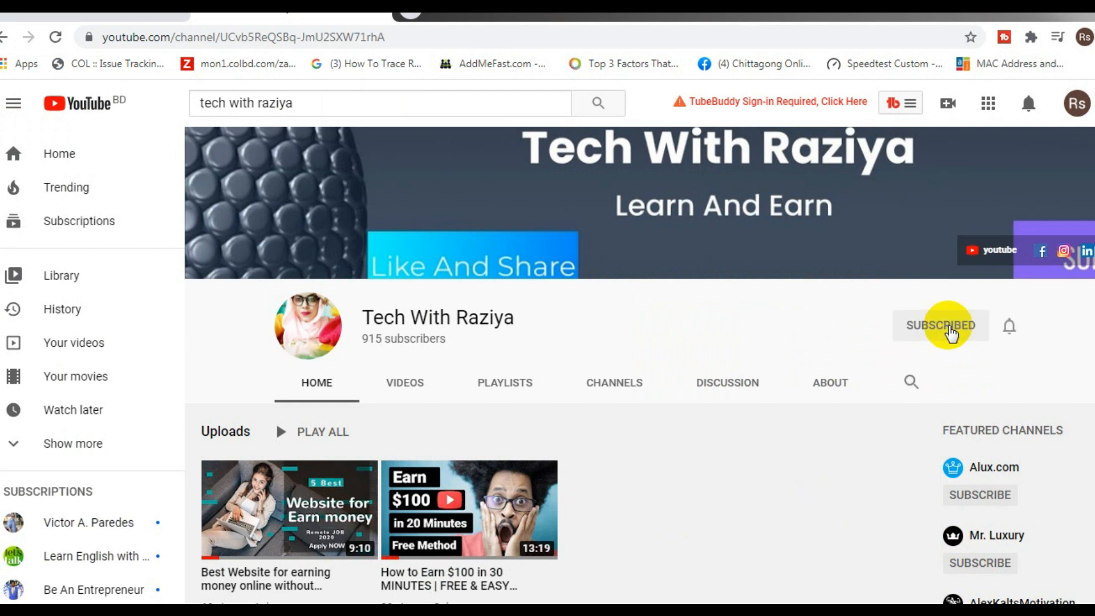
click(1008, 325)
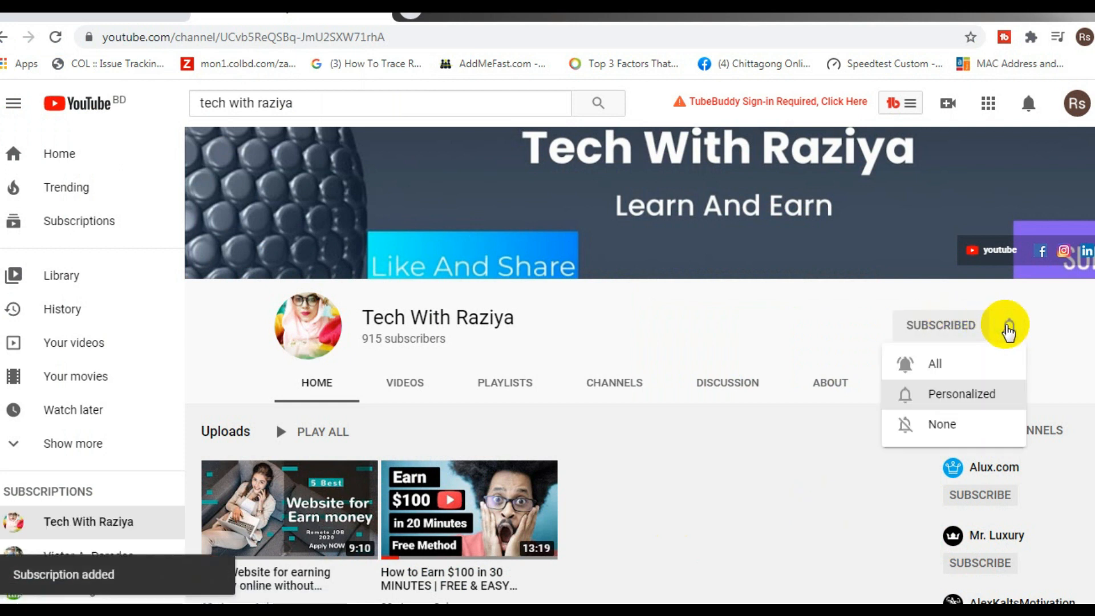
click(934, 363)
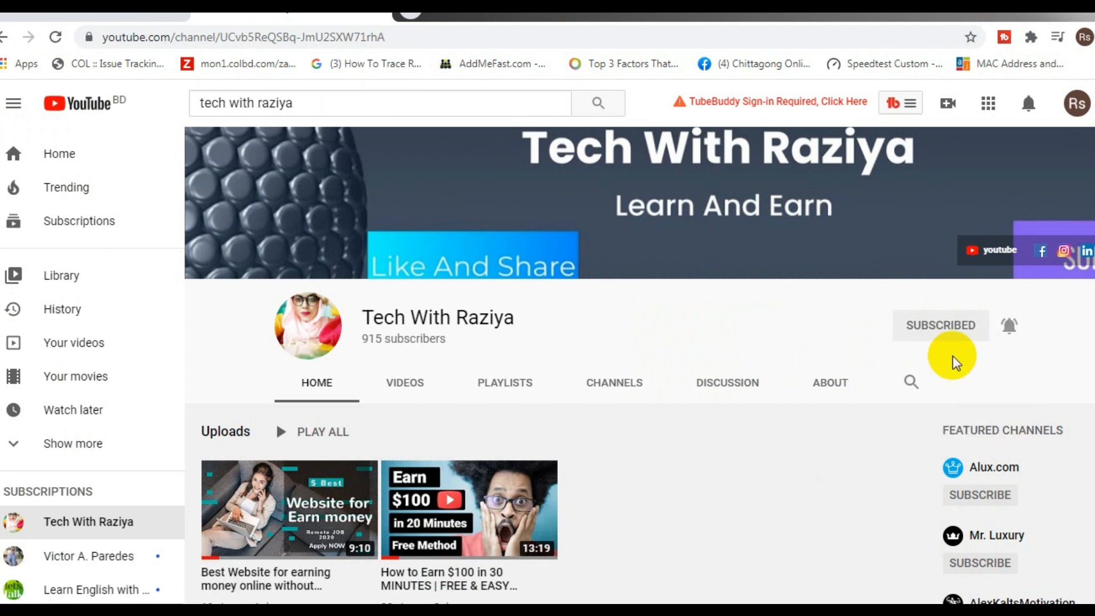
mouse_move(830, 382)
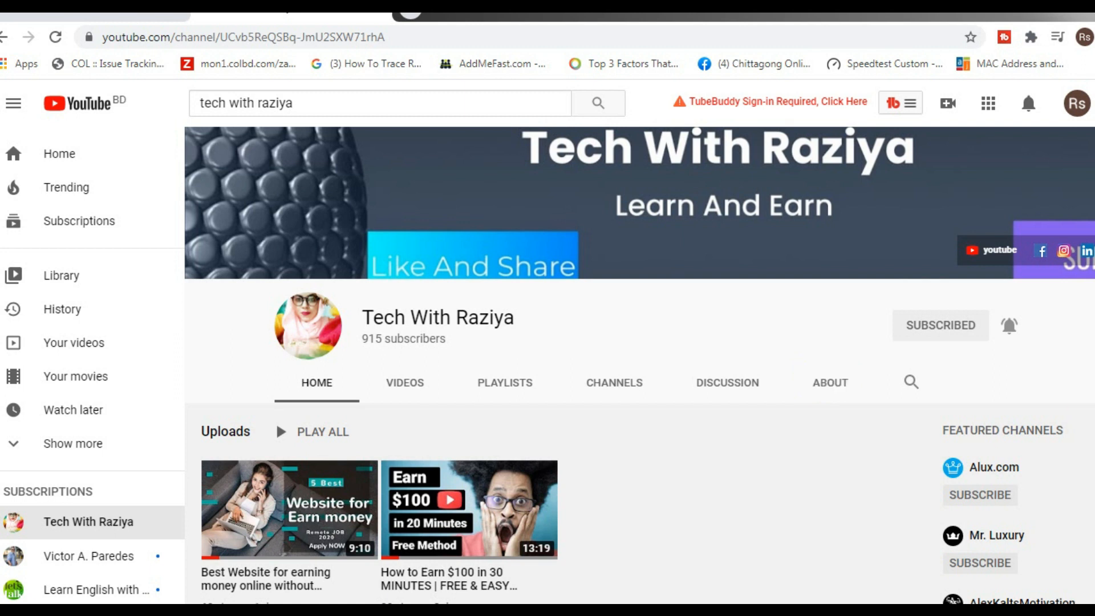
scroll(down, 3)
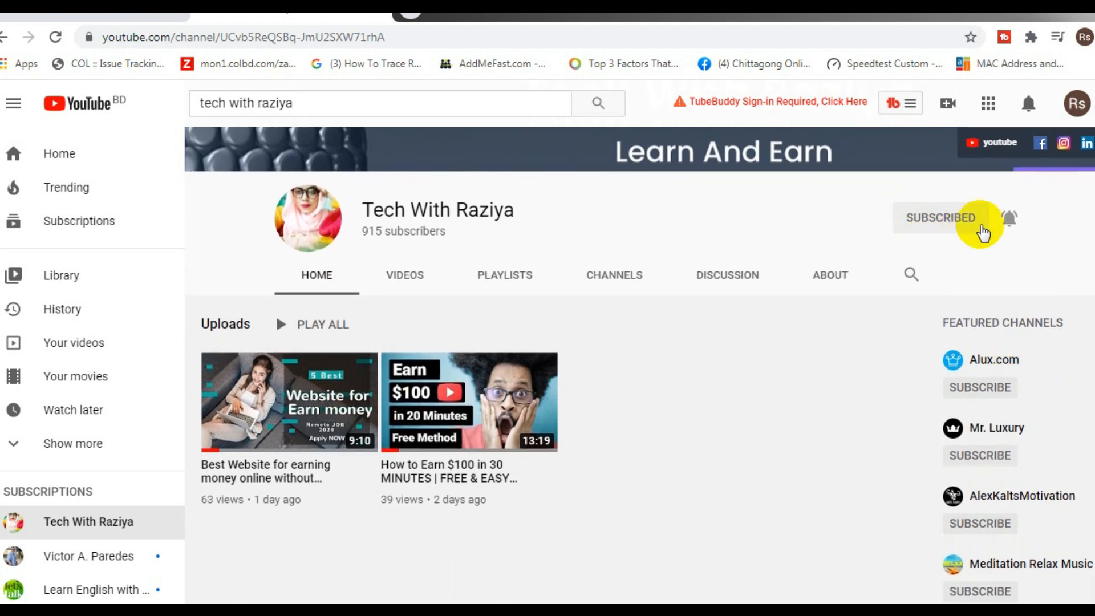
mouse_move(1042, 243)
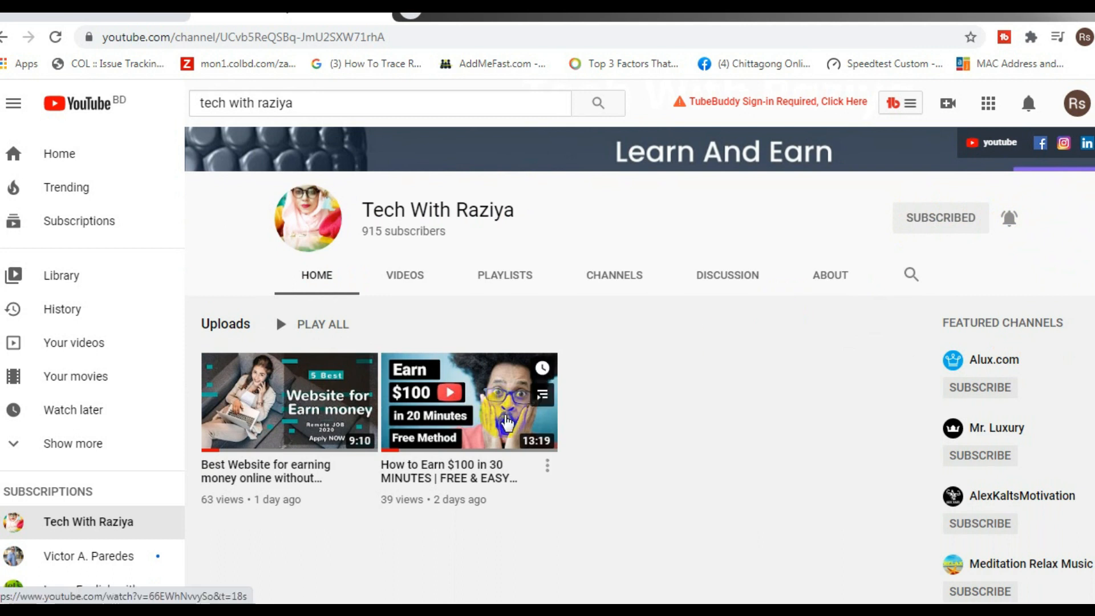
mouse_move(470, 429)
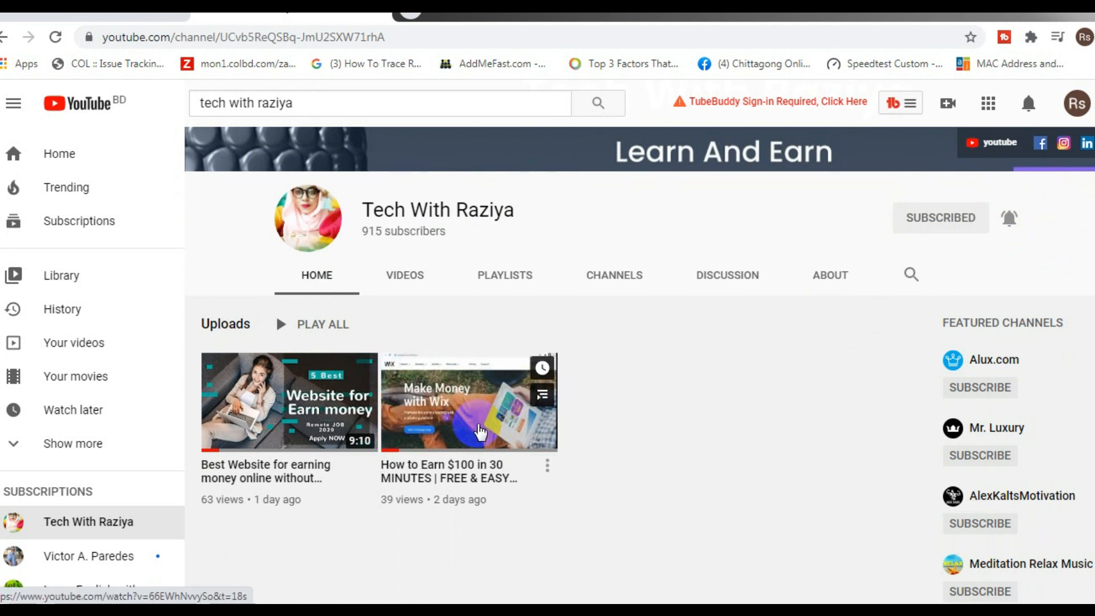
mouse_move(643, 524)
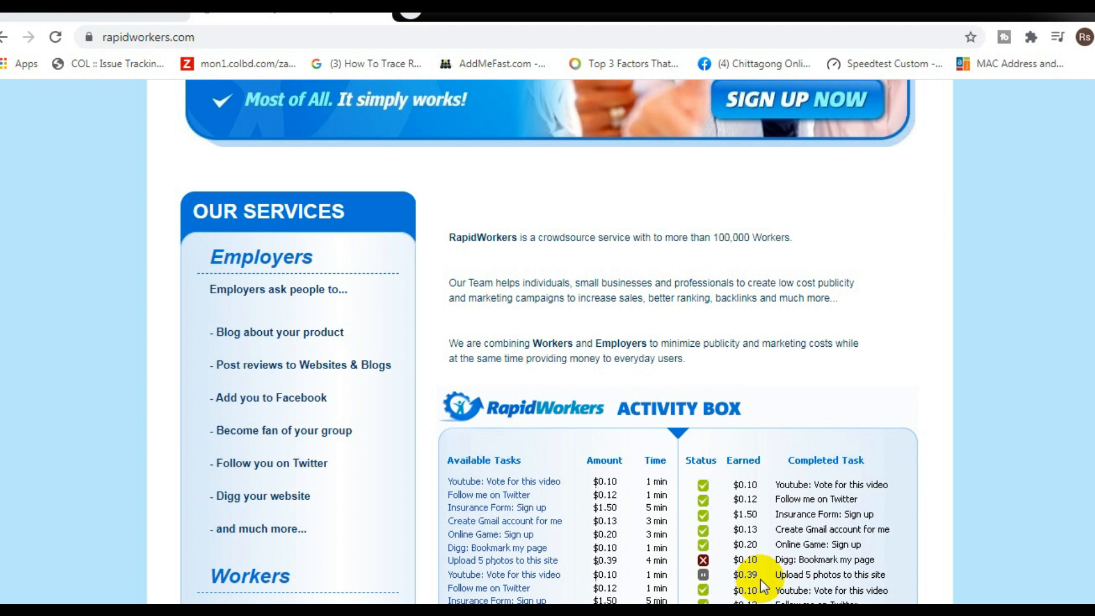
scroll(up, 3)
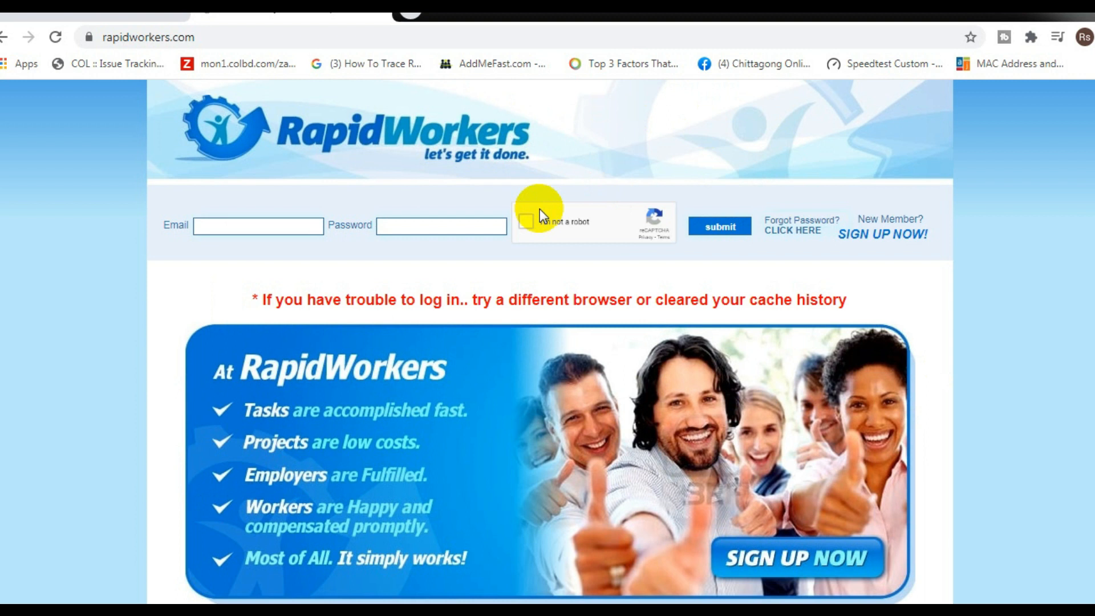
mouse_move(544, 214)
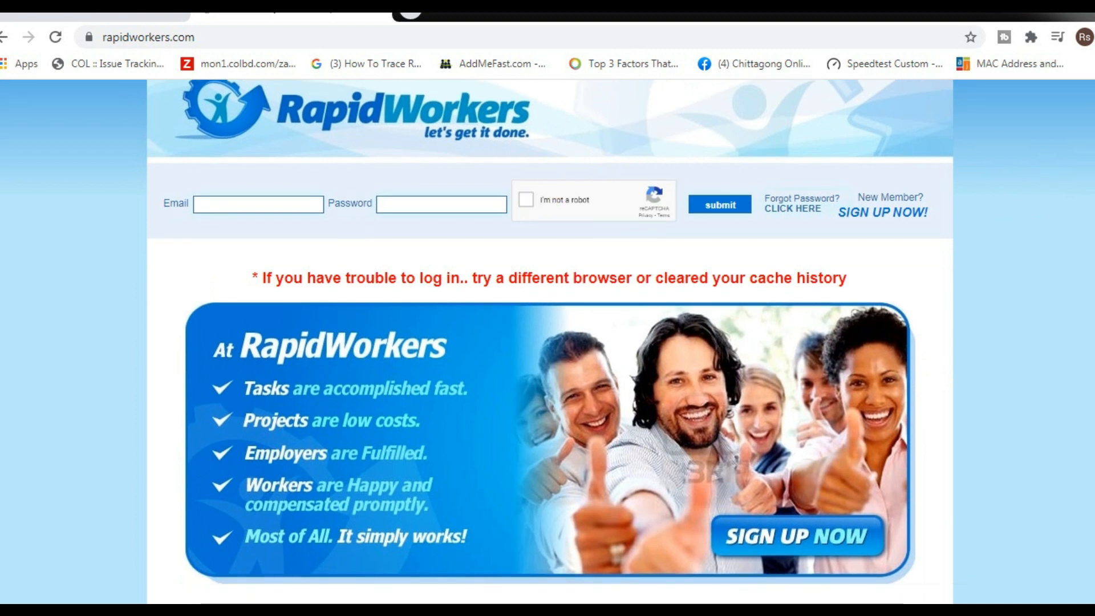
scroll(down, 3)
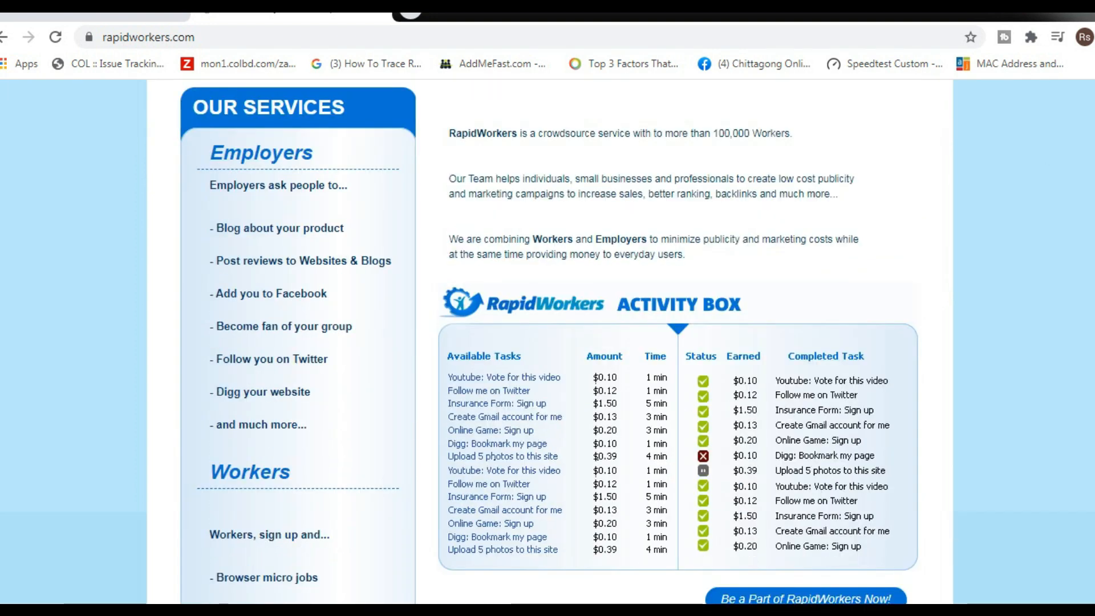
mouse_move(570, 389)
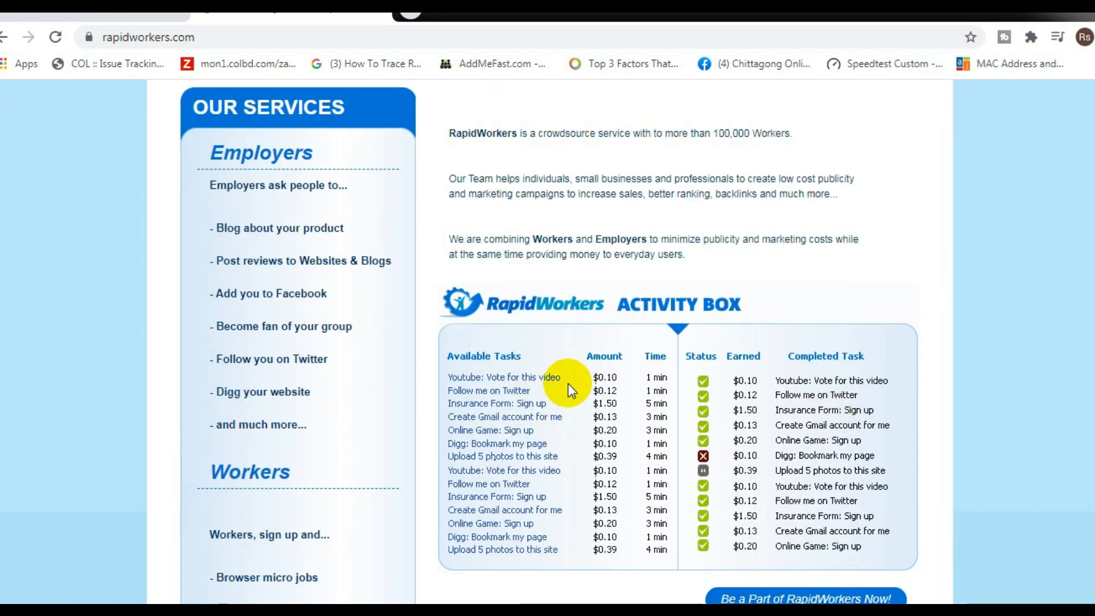
mouse_move(531, 450)
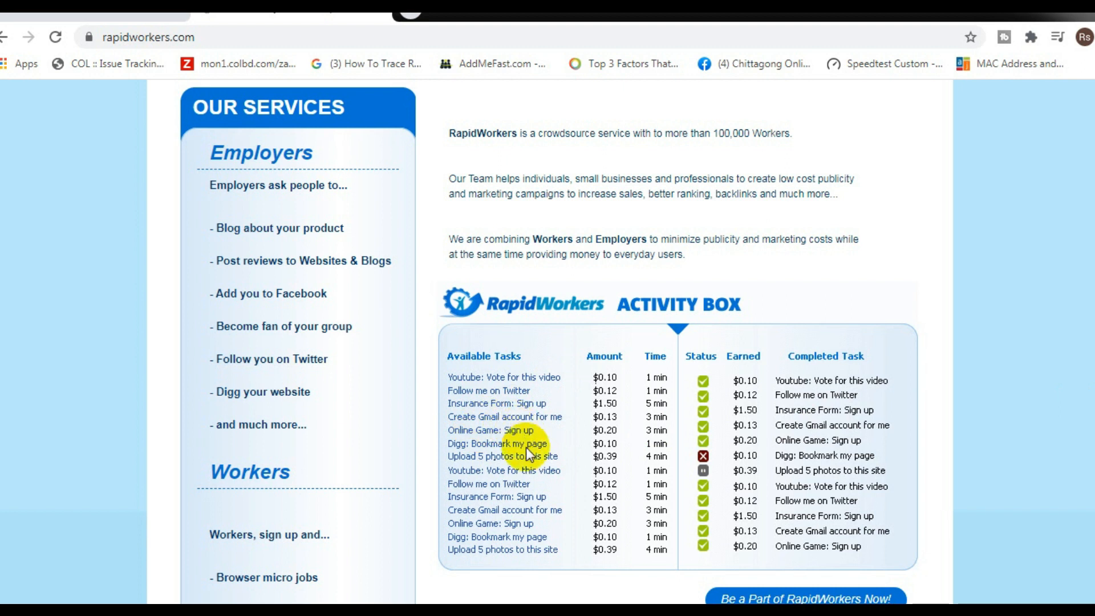
mouse_move(538, 496)
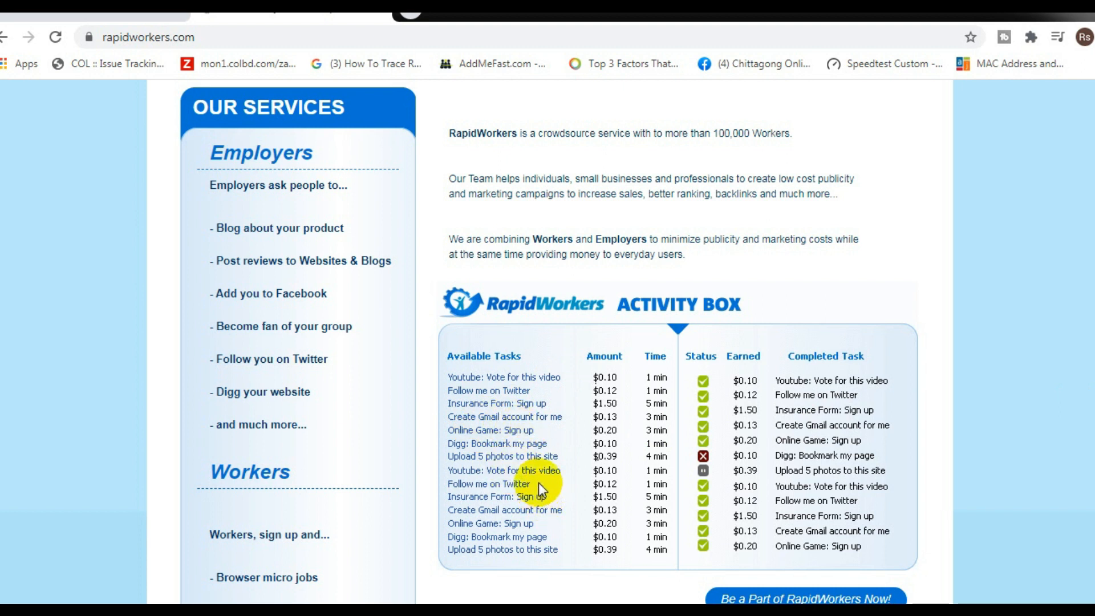
mouse_move(544, 527)
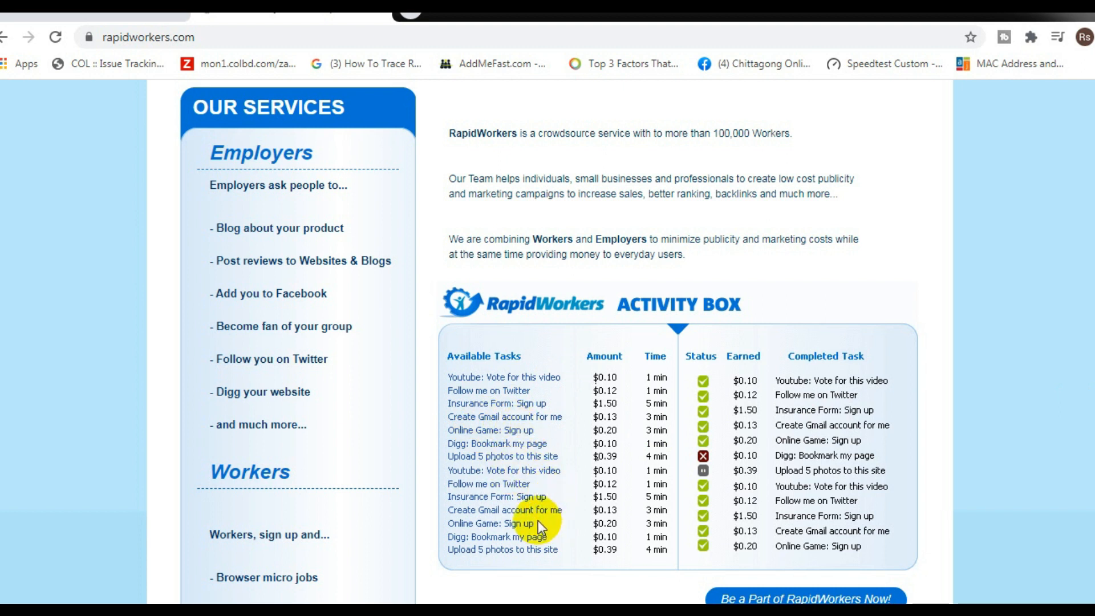
mouse_move(567, 545)
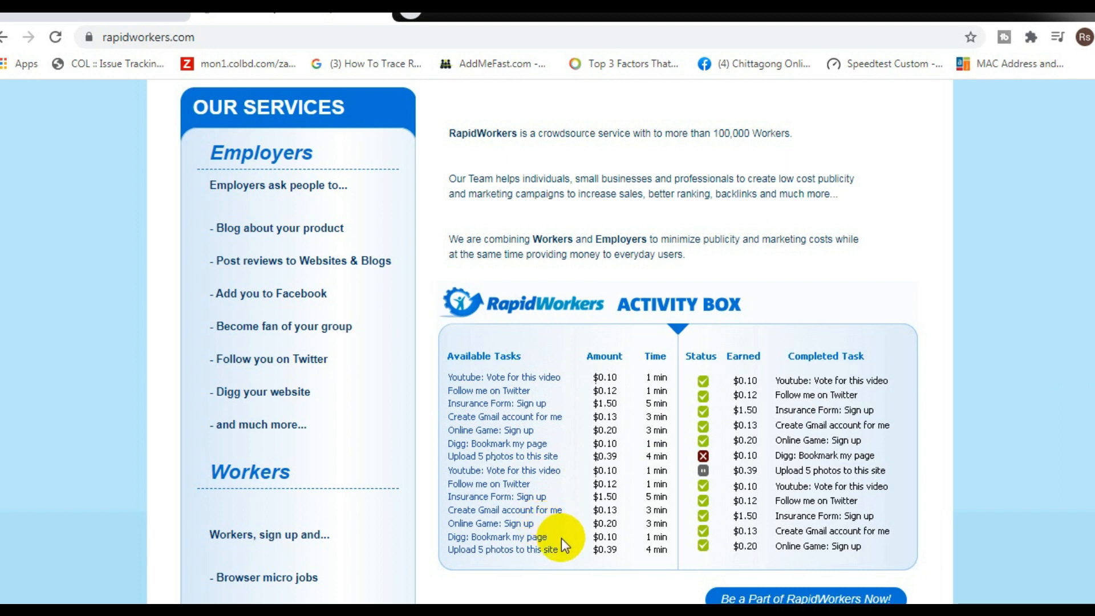
mouse_move(578, 555)
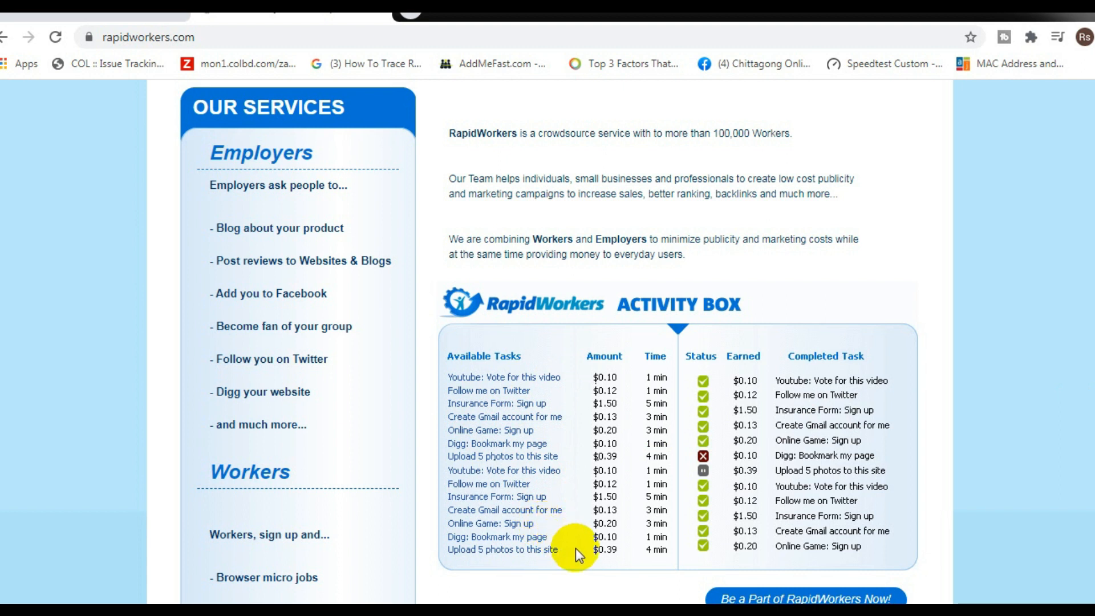
mouse_move(1086, 207)
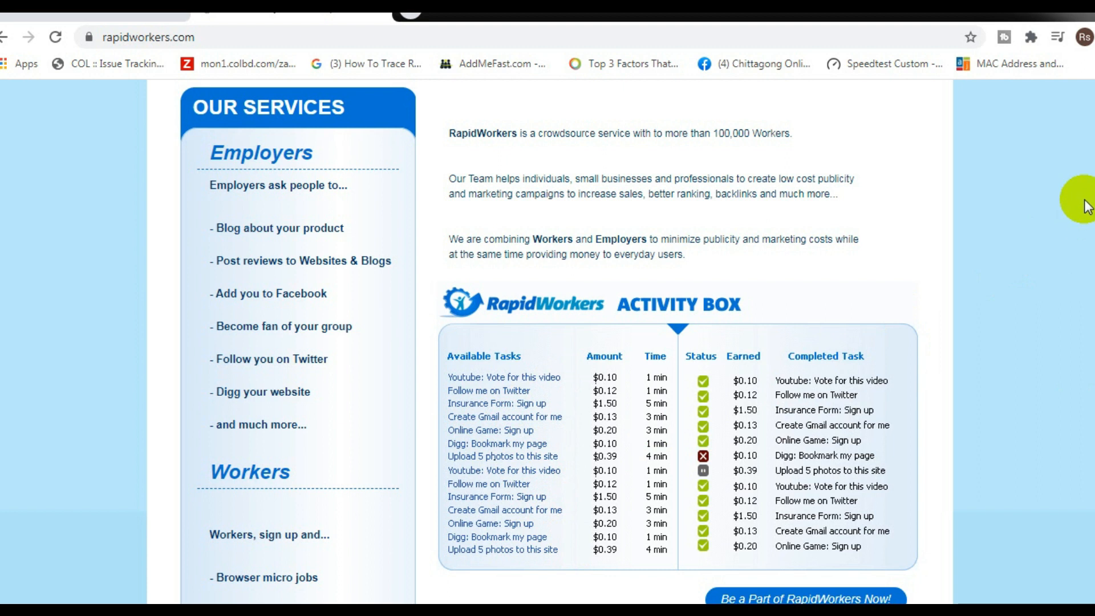
scroll(up, 3)
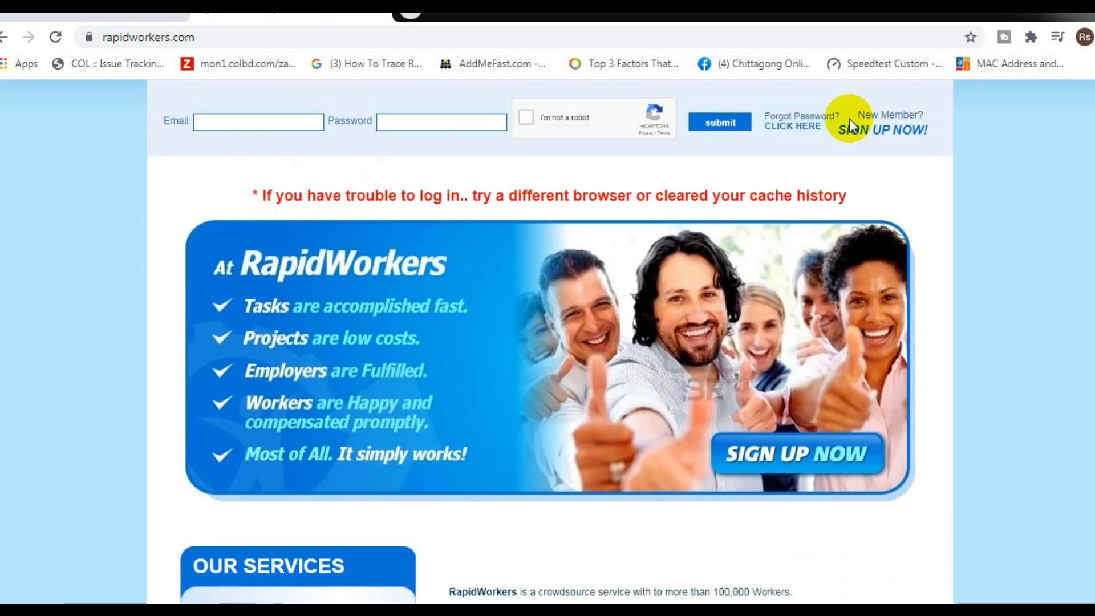
click(881, 130)
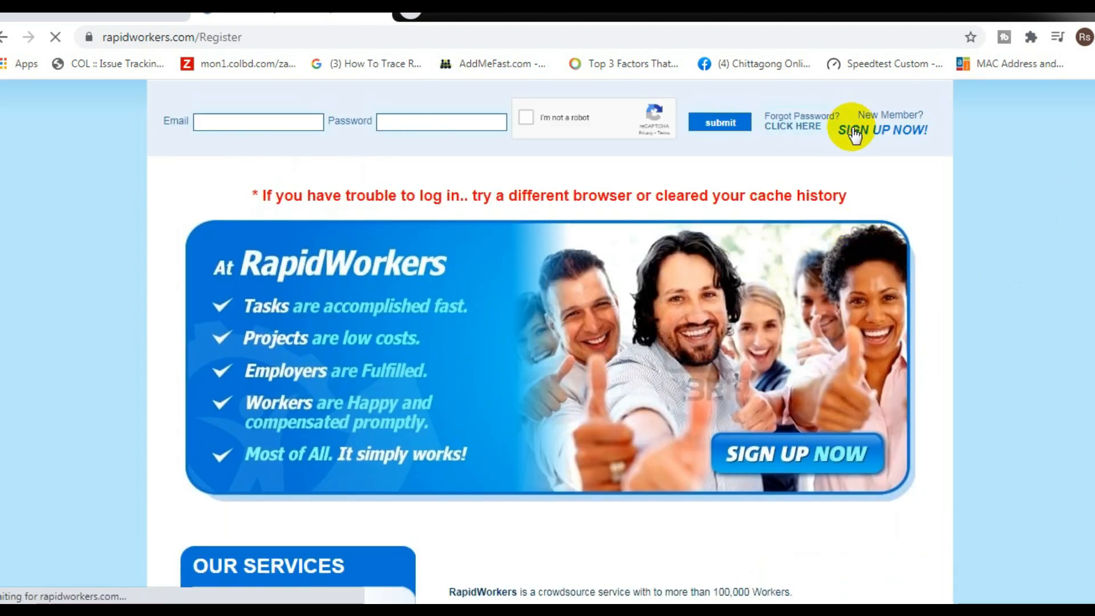
click(881, 130)
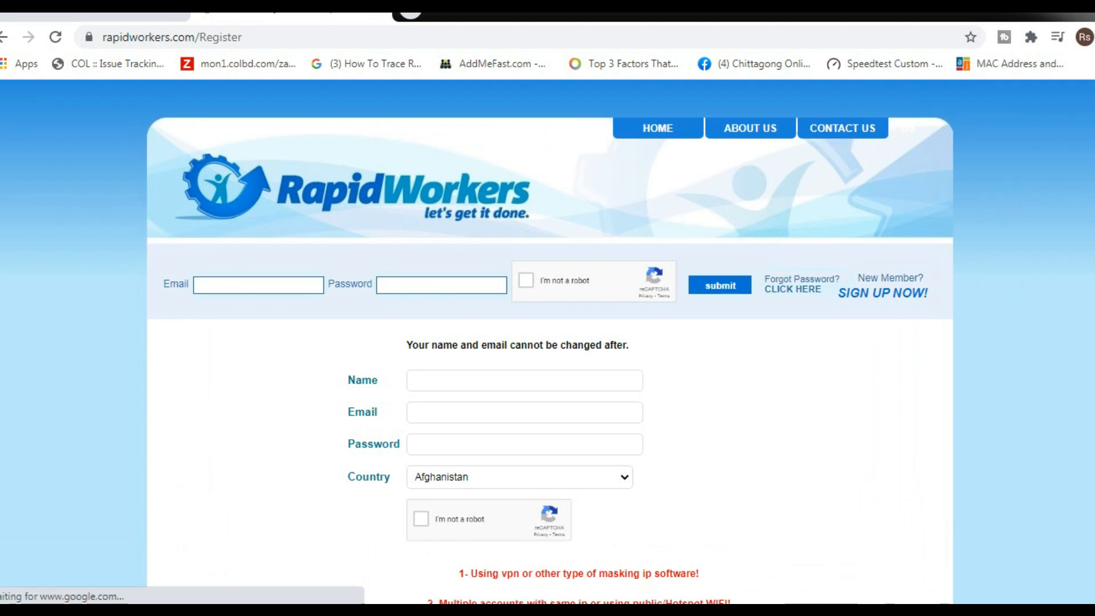
scroll(down, 3)
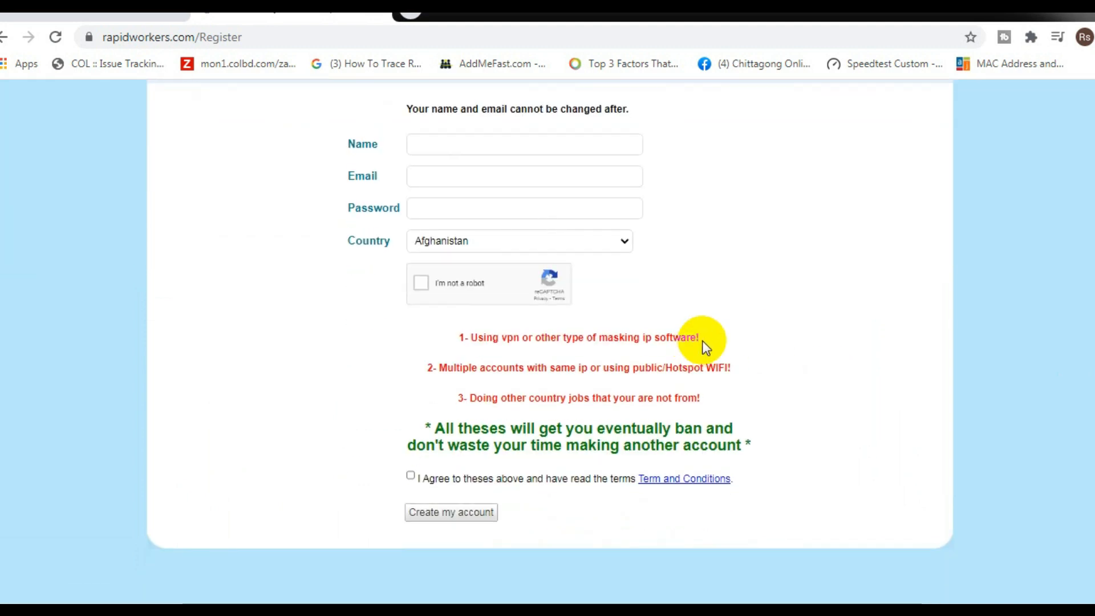
click(7, 37)
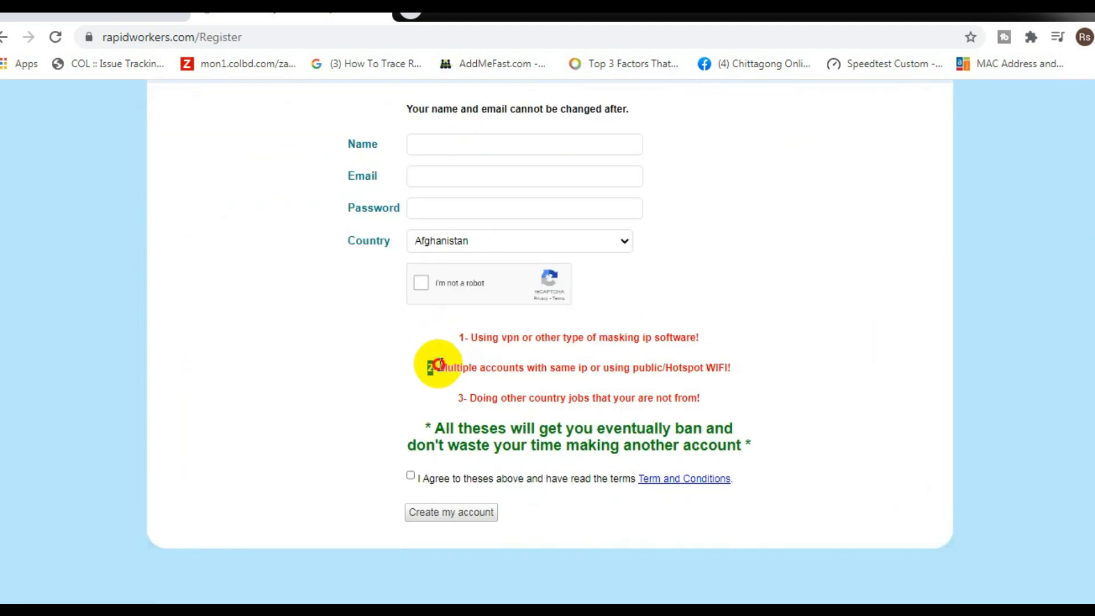
mouse_move(753, 405)
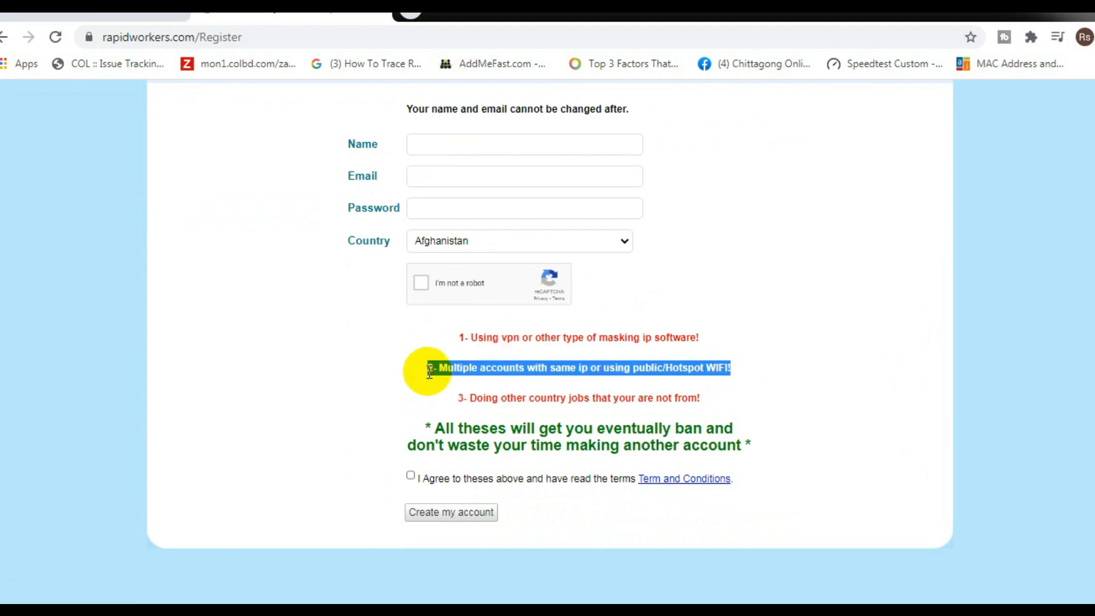
mouse_move(455, 405)
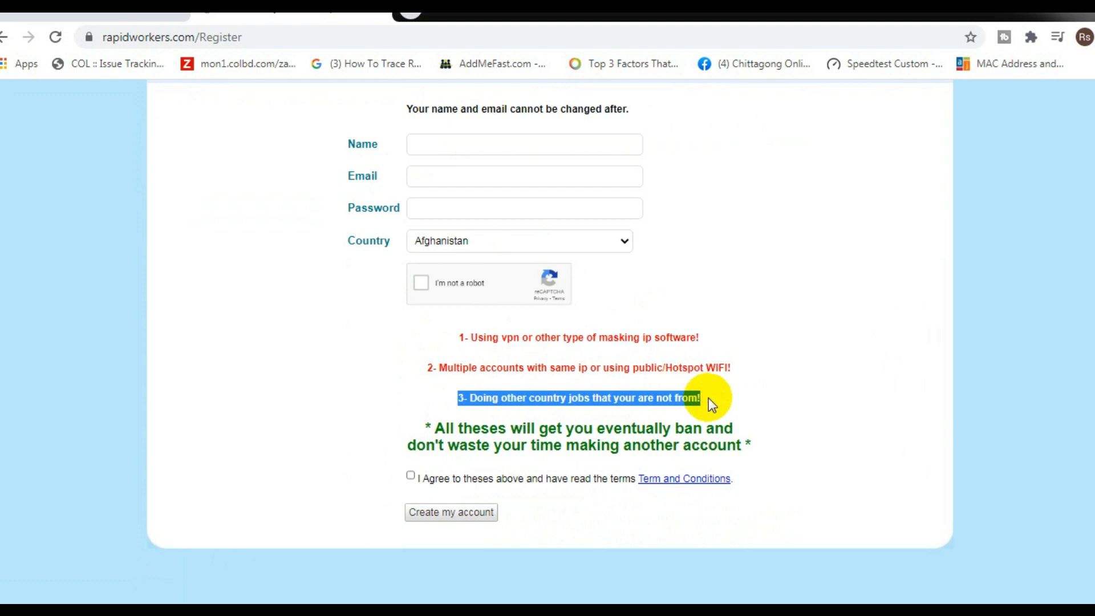
mouse_move(555, 427)
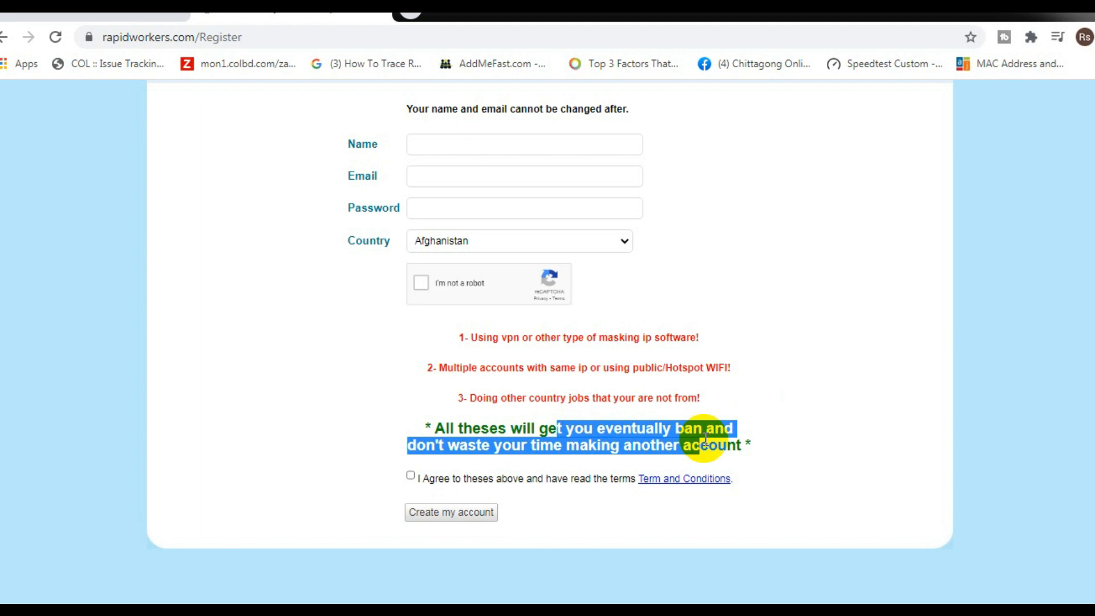
mouse_move(753, 410)
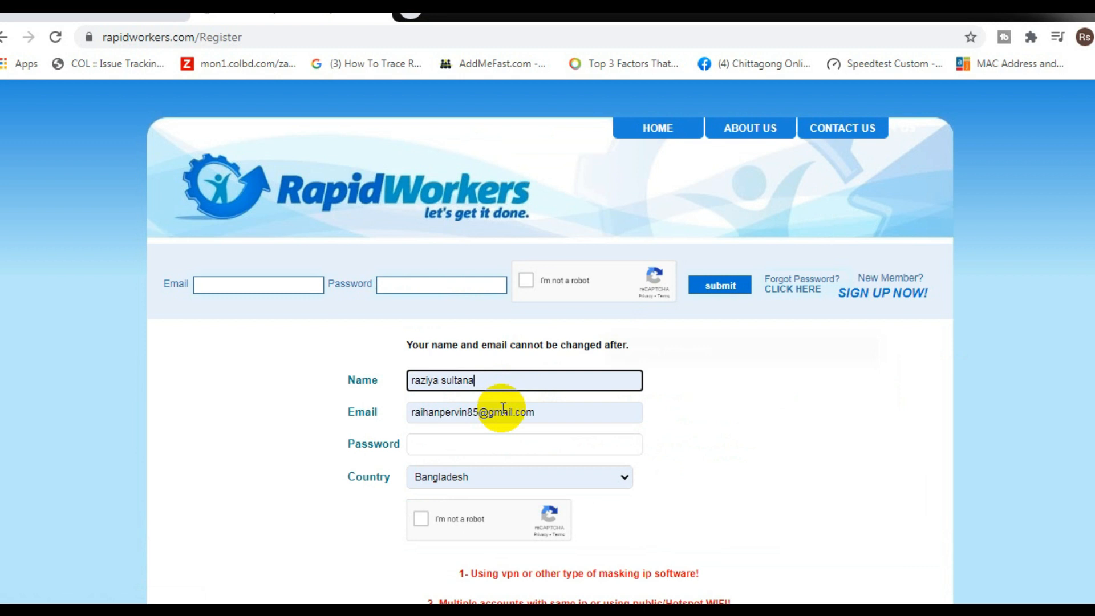
Move through the sign-up fields, then open the Welcome to RAPIDWORKERS email's activation link
click(519, 477)
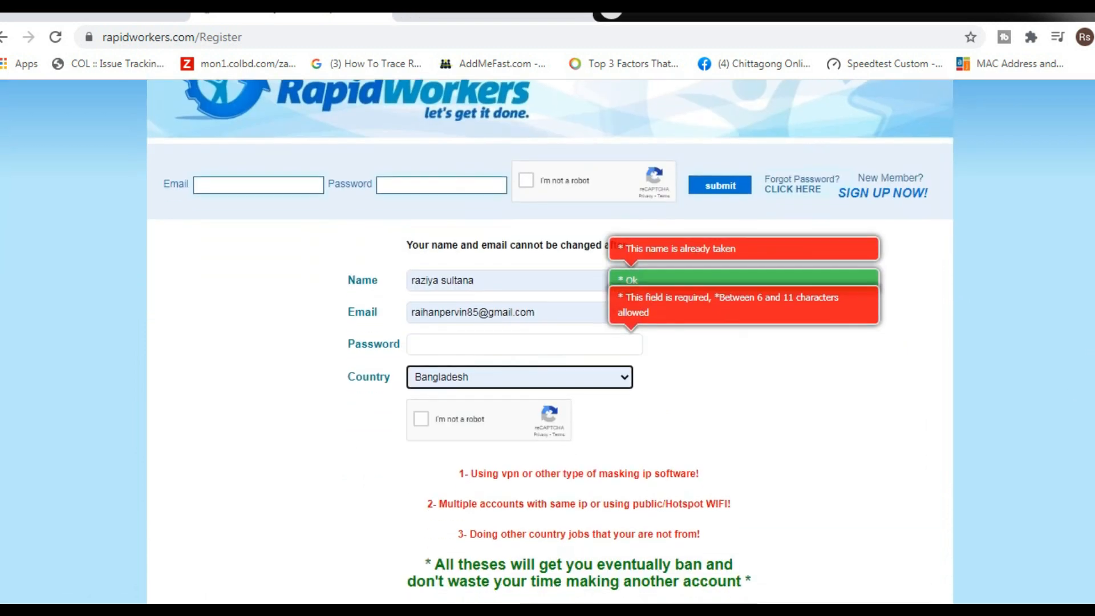
scroll(down, 3)
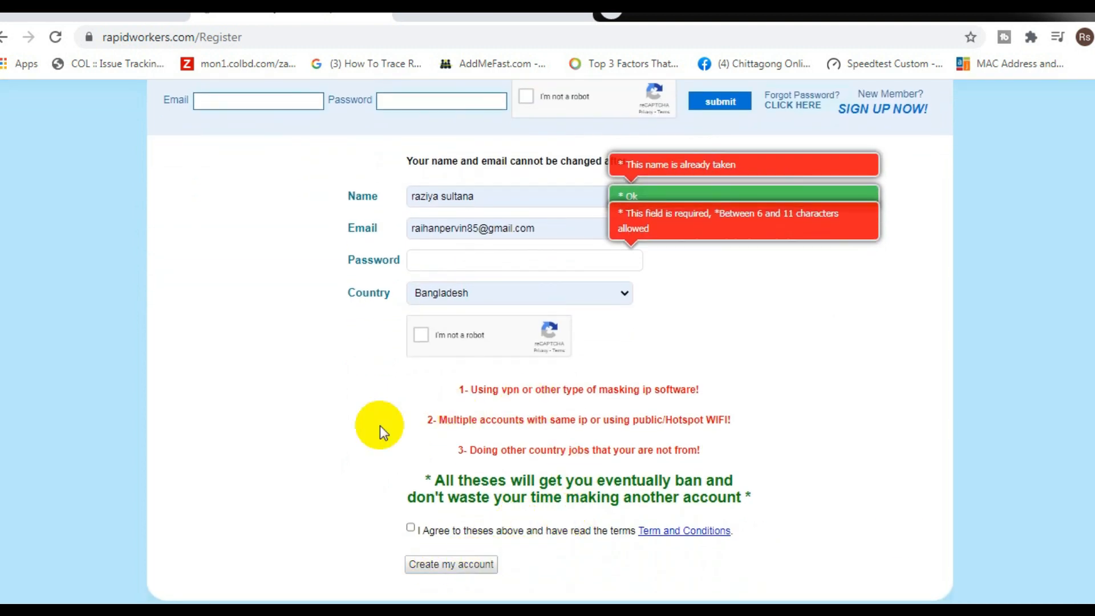
mouse_move(369, 426)
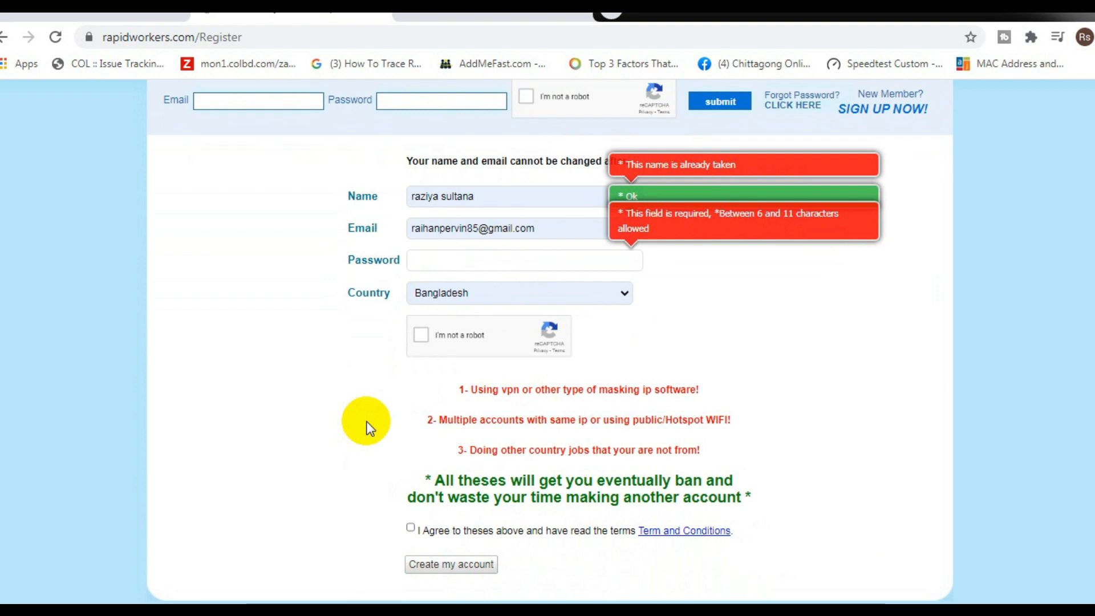
scroll(up, 3)
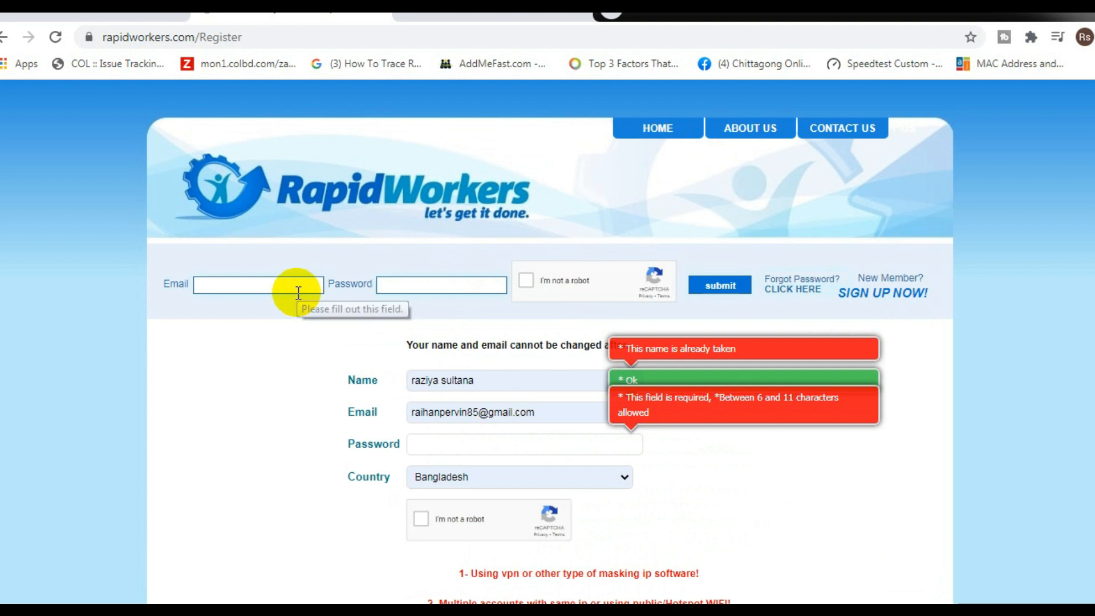
mouse_move(255, 290)
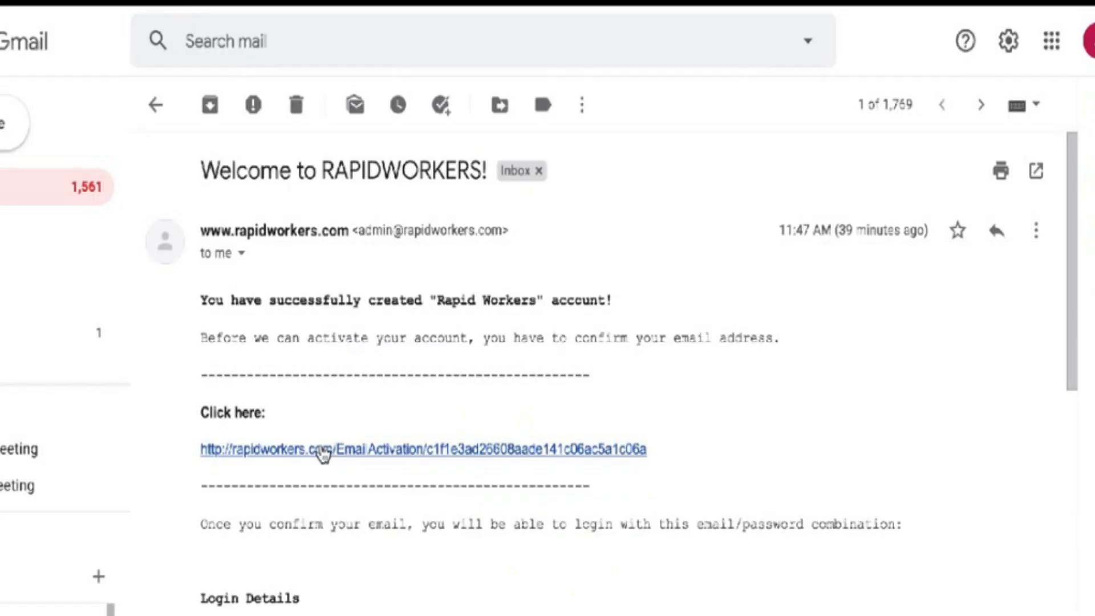
click(318, 448)
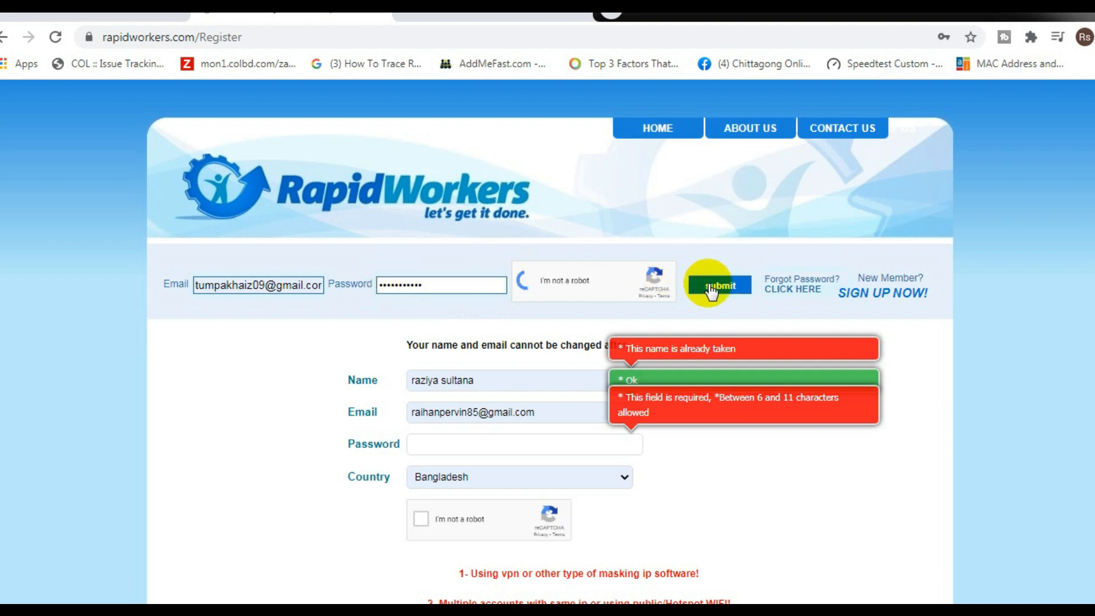
Pass the reCAPTCHA, log in, and scroll through the Available Jobs table and back up
click(529, 280)
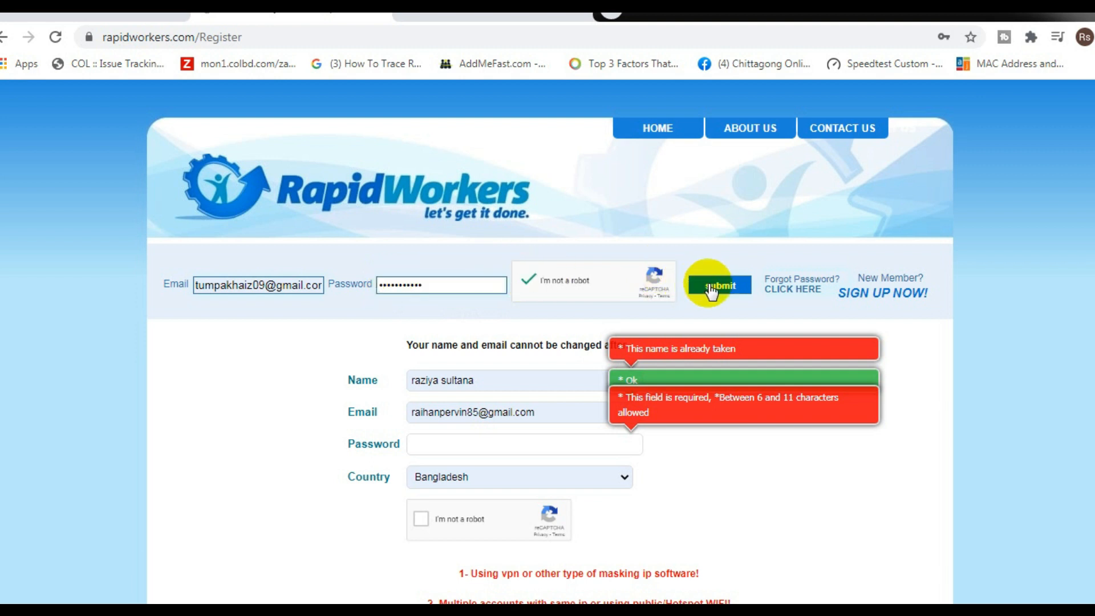
click(720, 285)
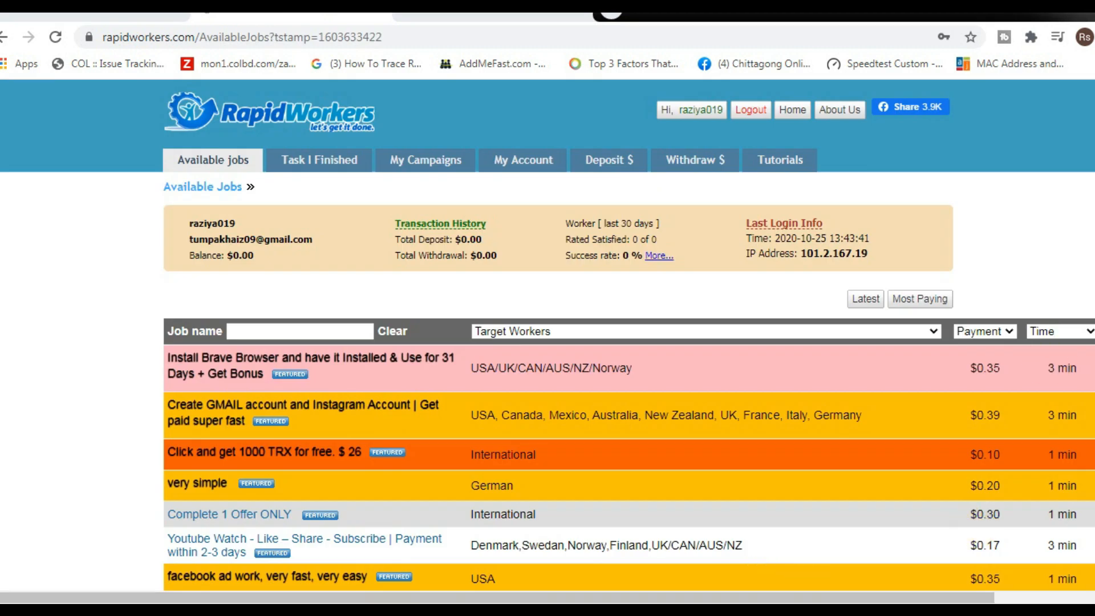
scroll(down, 3)
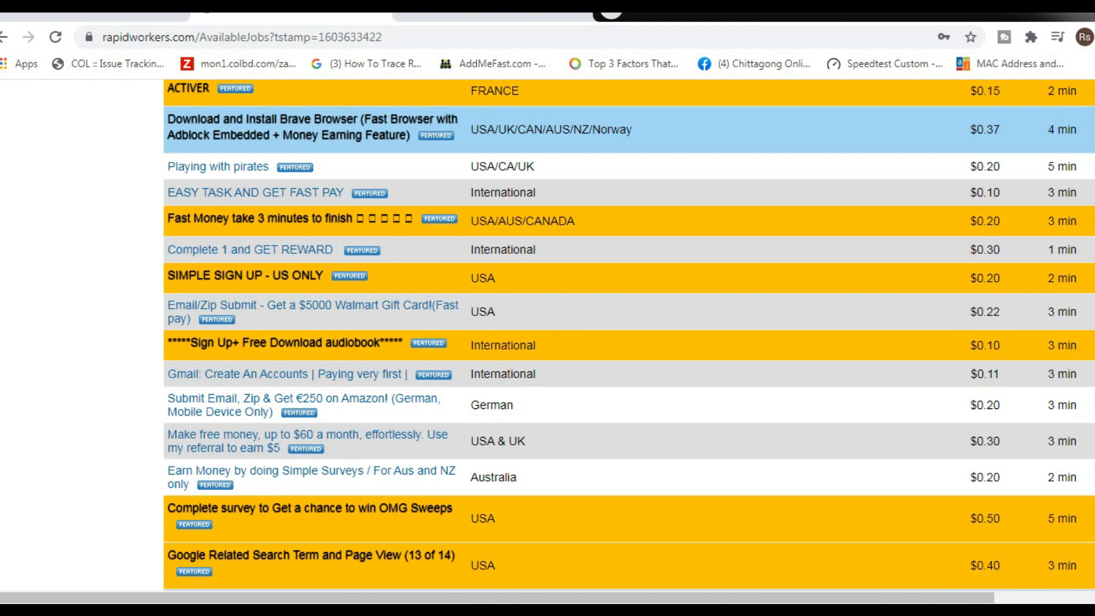
scroll(down, 3)
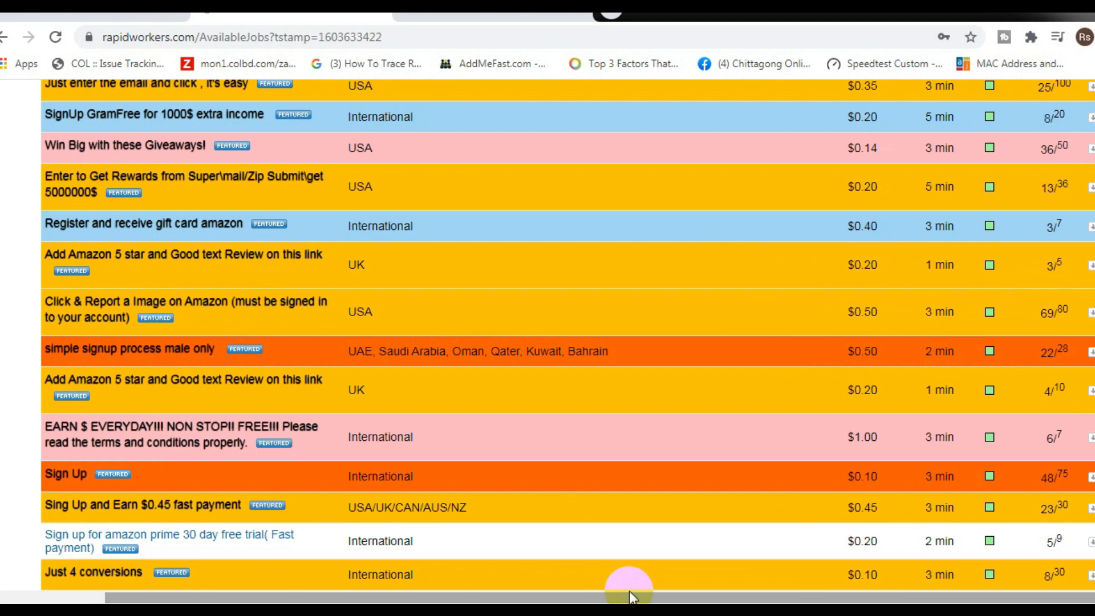
mouse_move(922, 118)
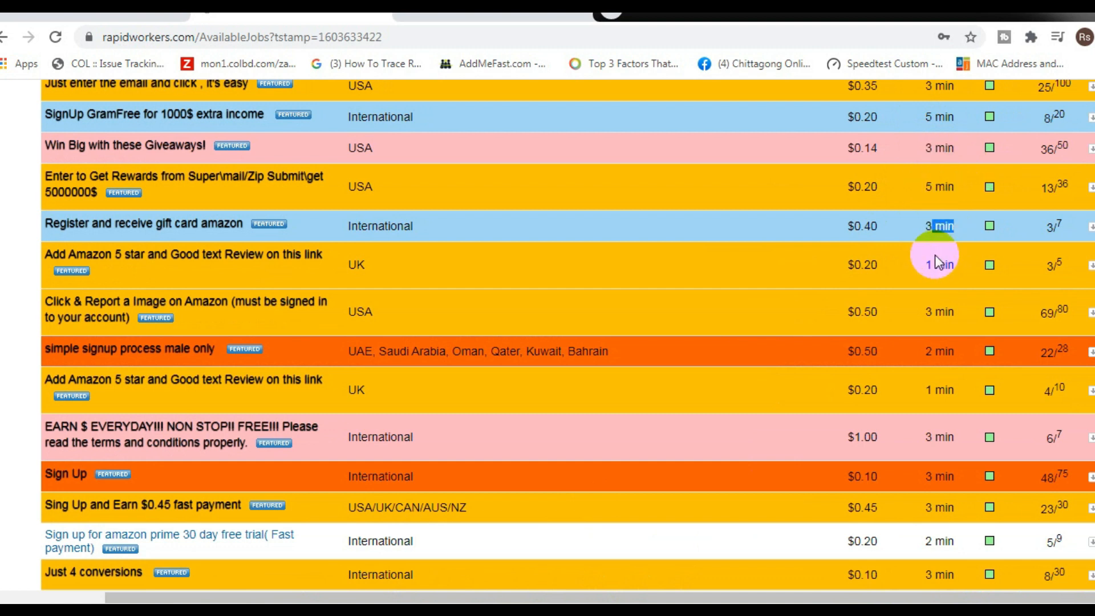
mouse_move(931, 293)
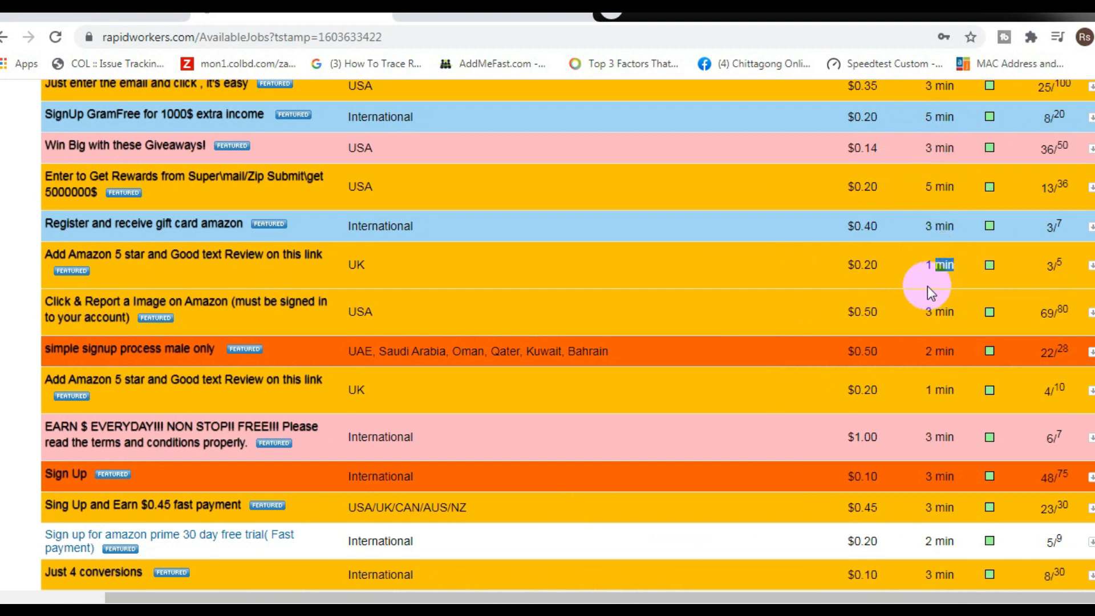
scroll(down, 3)
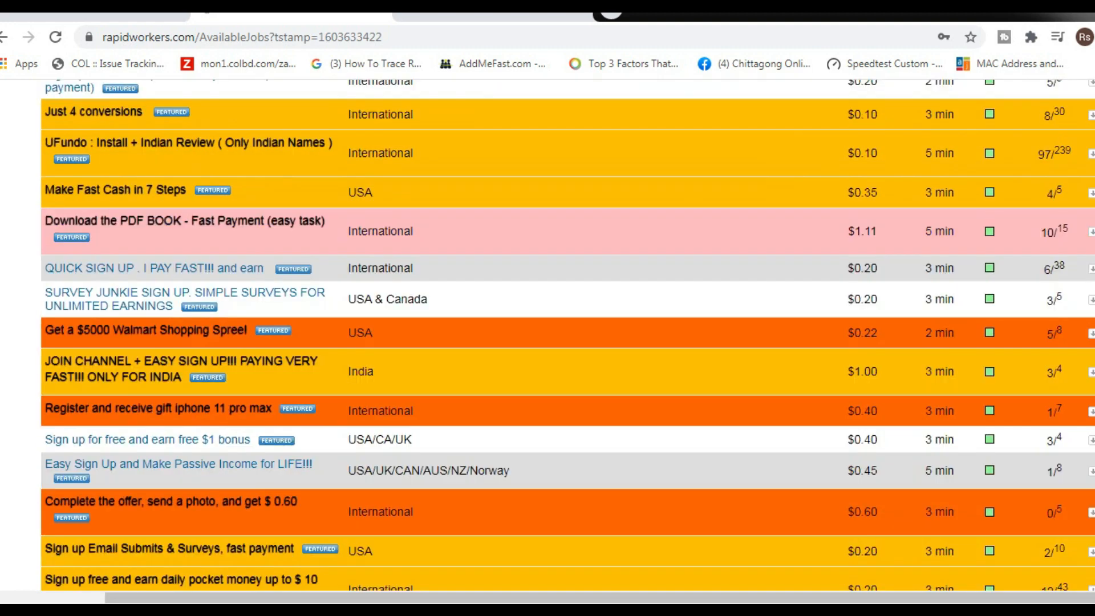
scroll(down, 3)
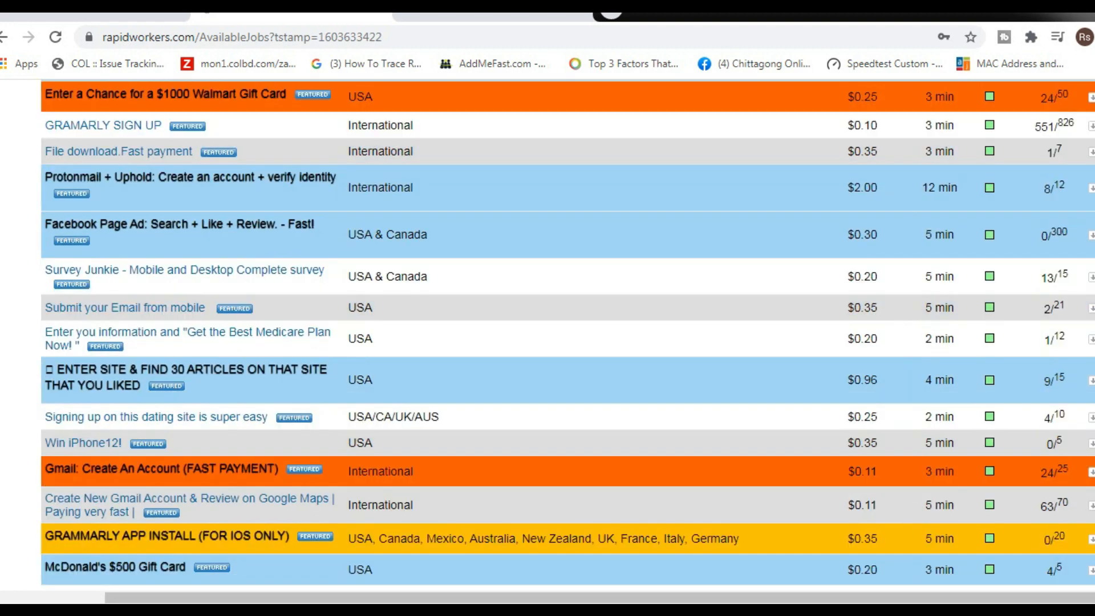
scroll(down, 3)
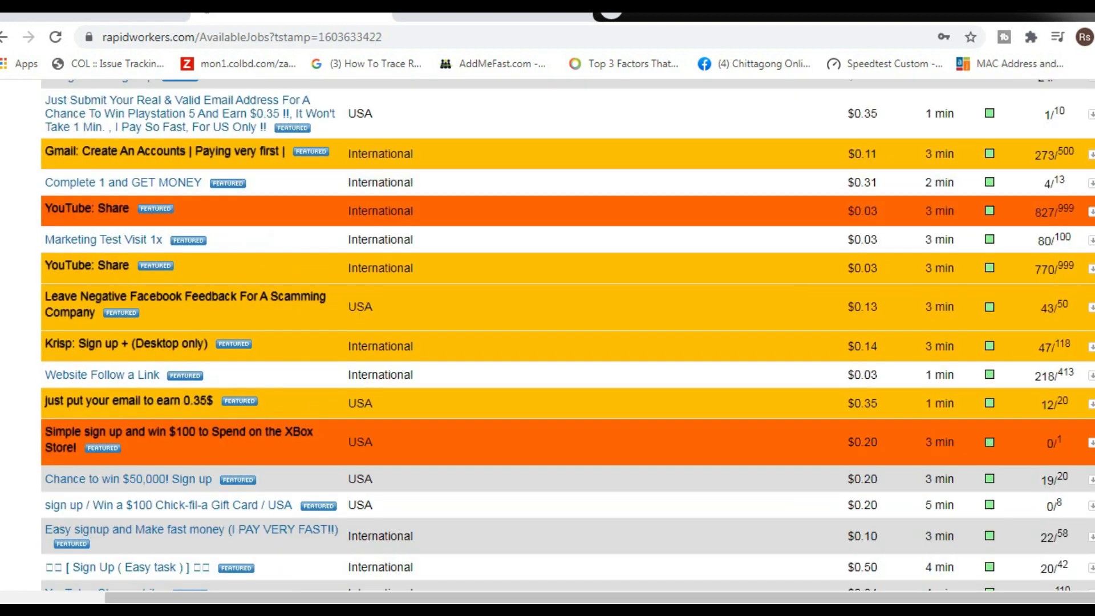
scroll(up, 3)
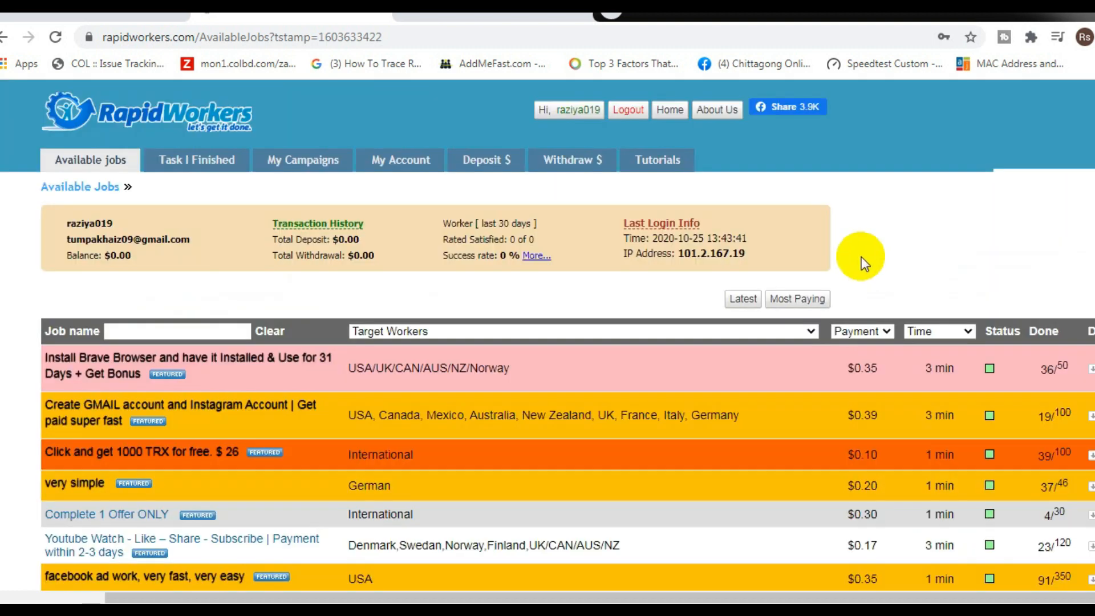
Sort jobs by Most Paying and scroll down to the $0.06 YouTube jobs
click(797, 299)
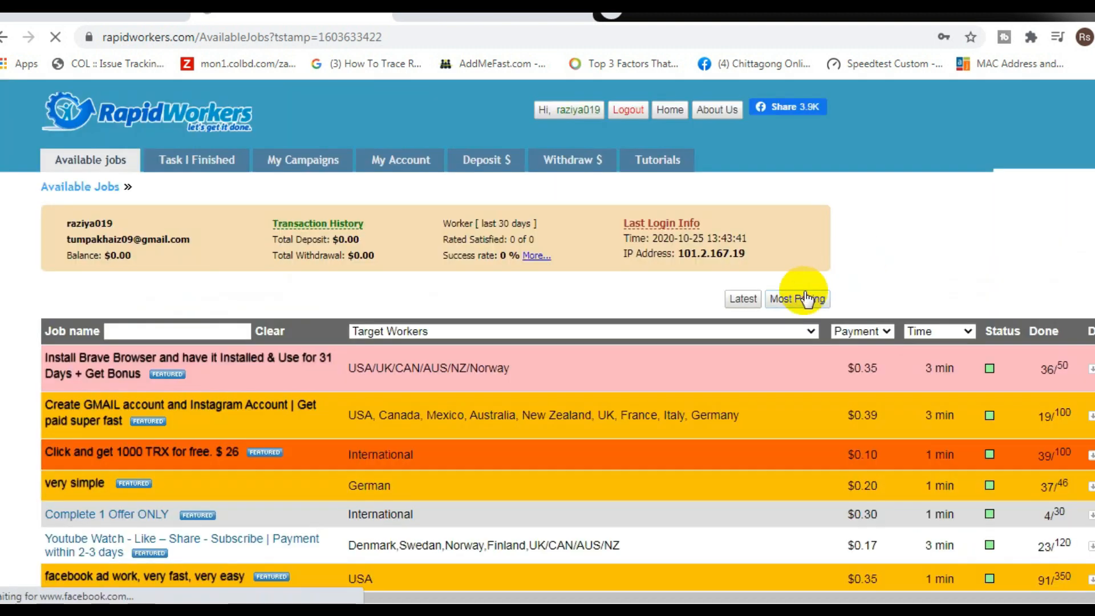
click(797, 299)
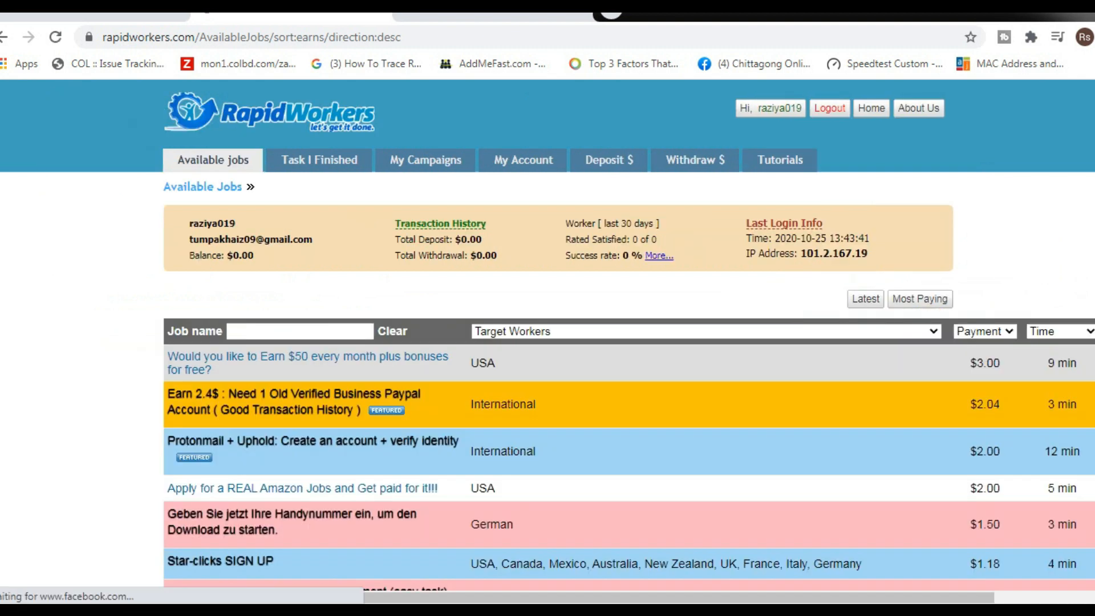
scroll(down, 3)
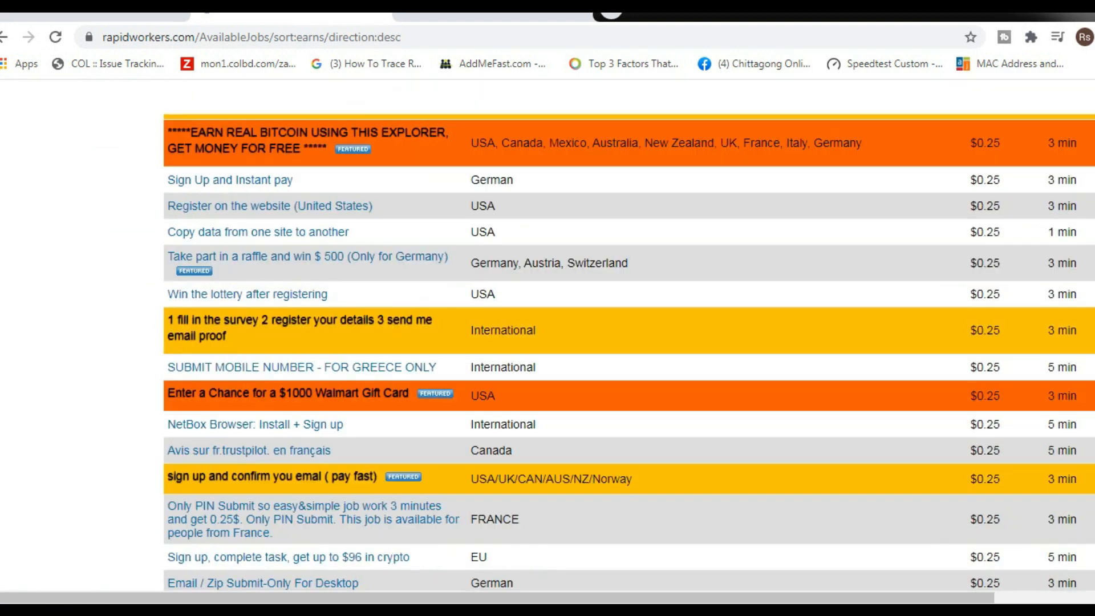
scroll(down, 3)
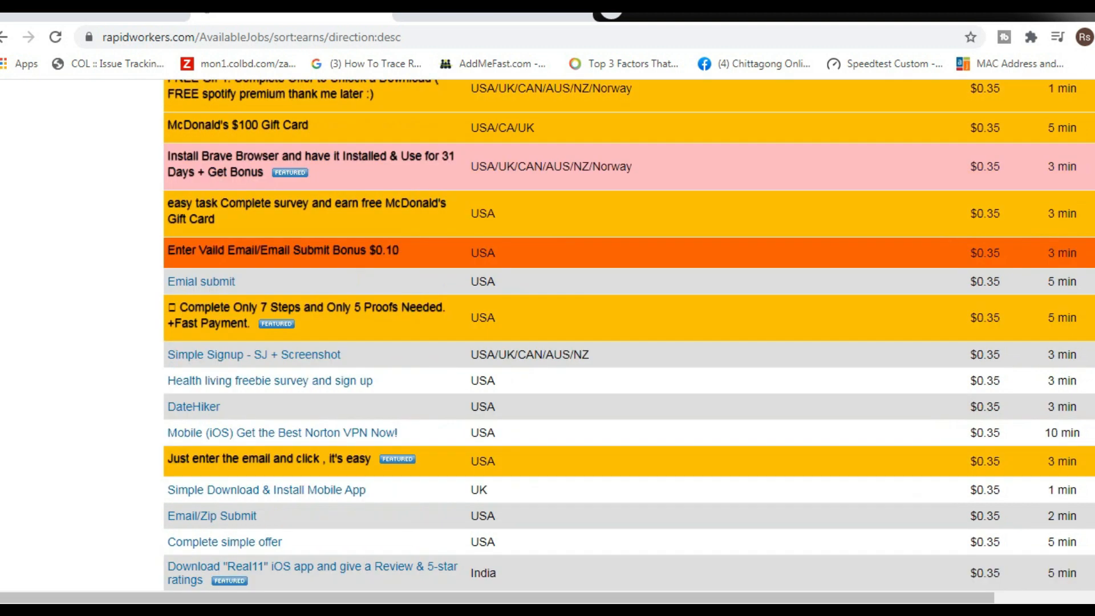
scroll(up, 3)
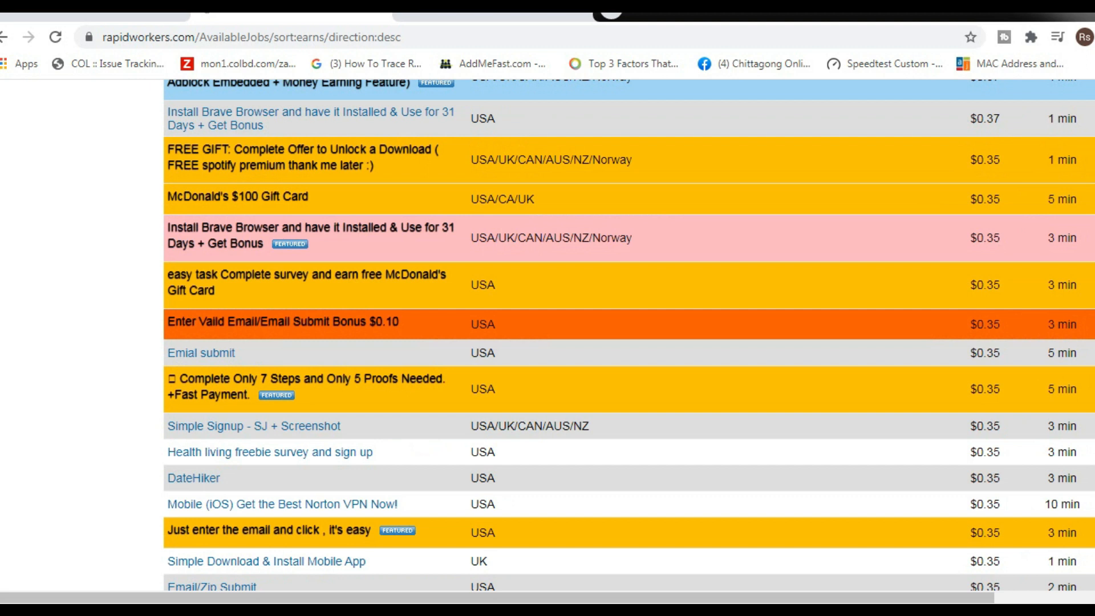
scroll(down, 3)
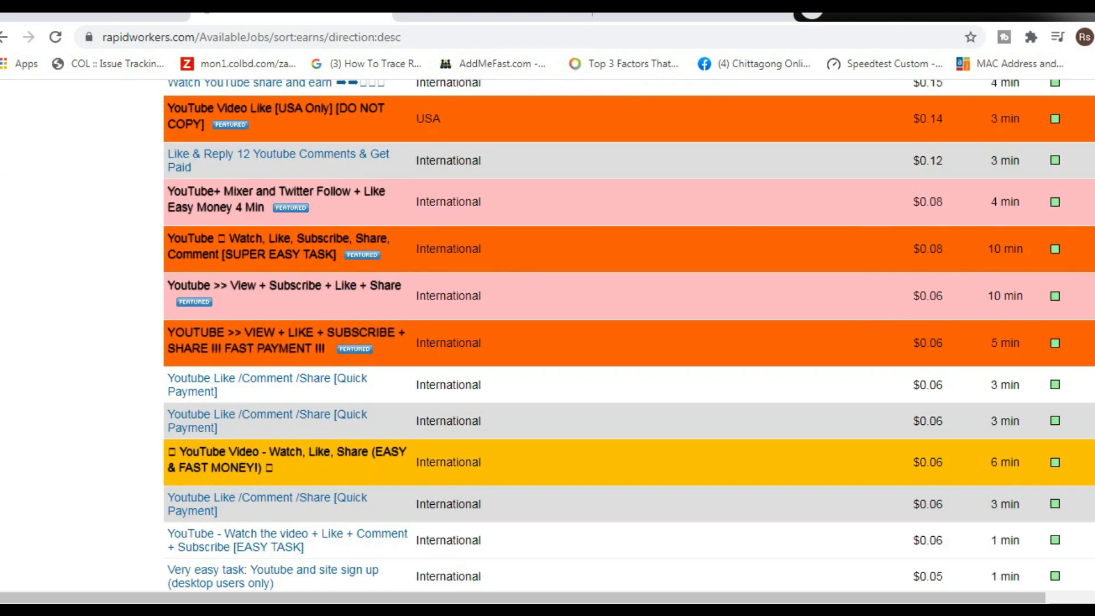
scroll(down, 3)
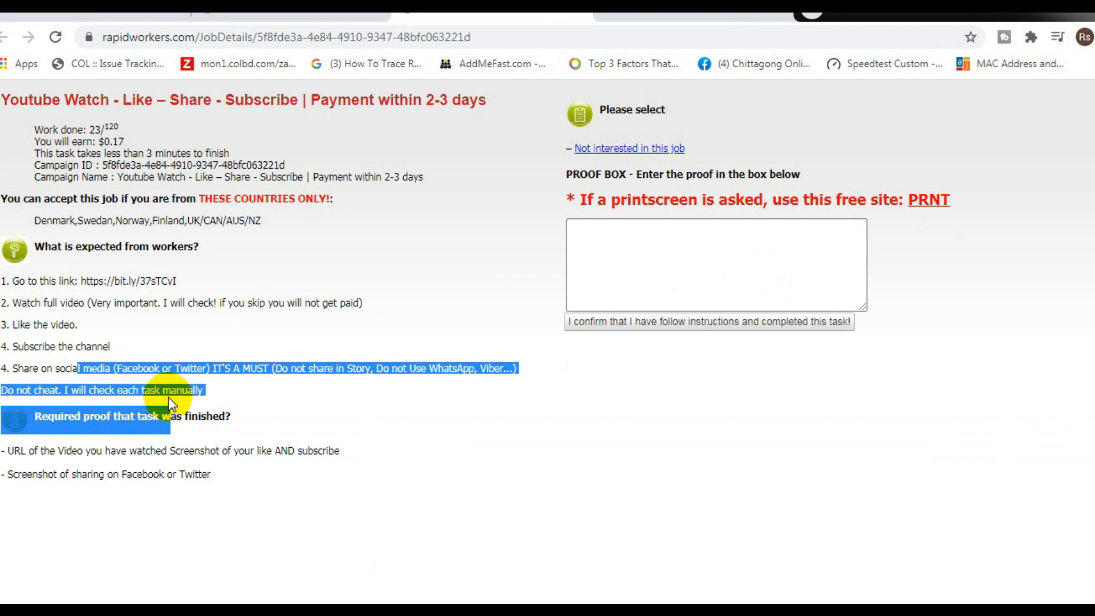
mouse_move(343, 389)
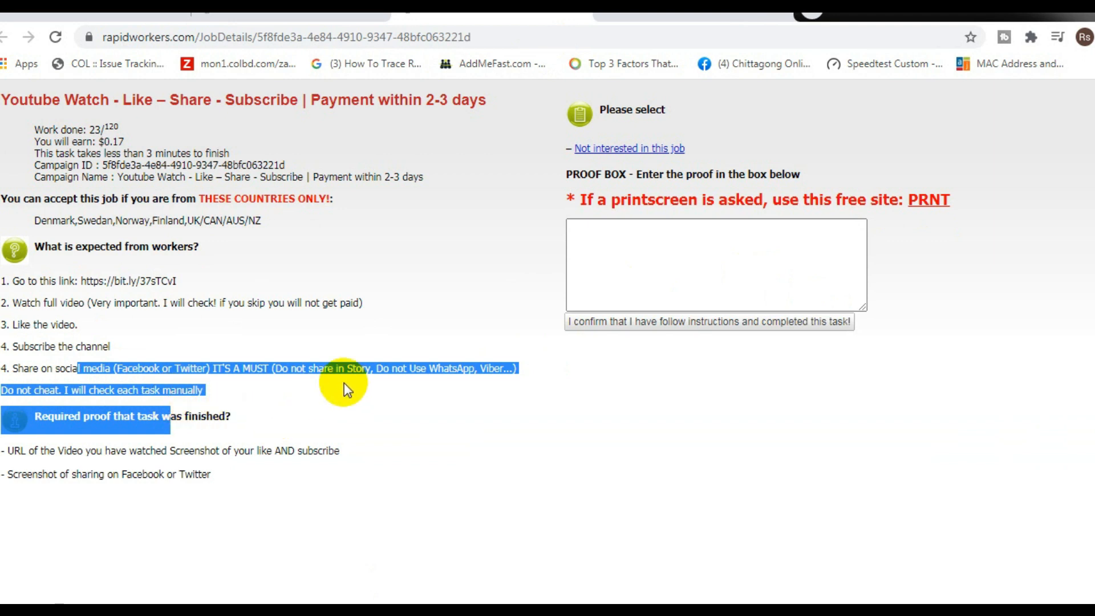
Leave the Youtube Watch - Like – Share - Subscribe job details for the job list
click(7, 37)
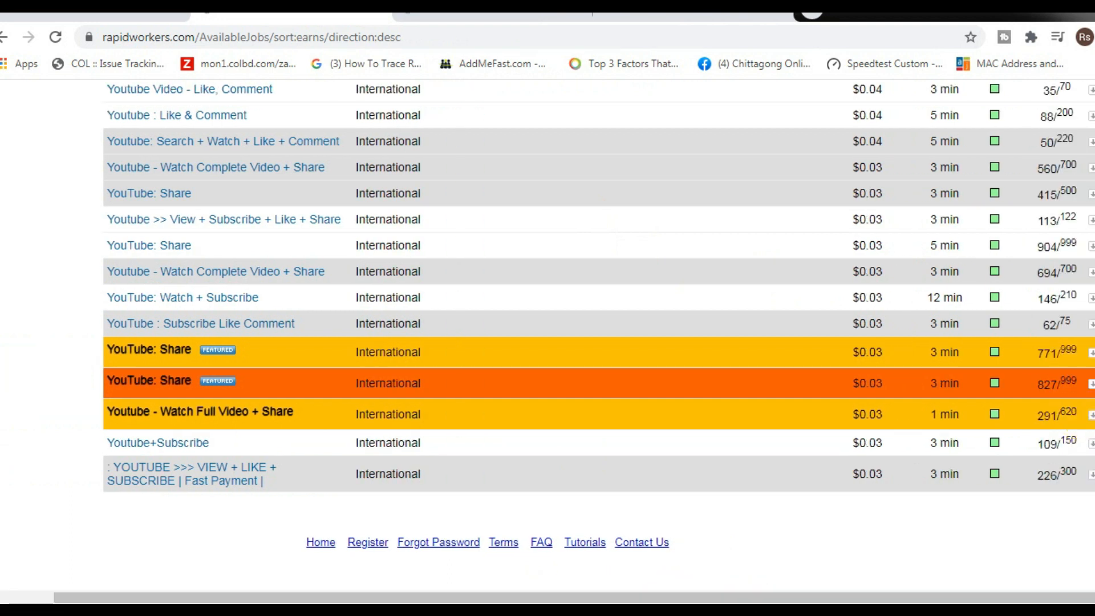
Scroll back up through the pay-sorted YouTube jobs in the Available Jobs table
scroll(up, 3)
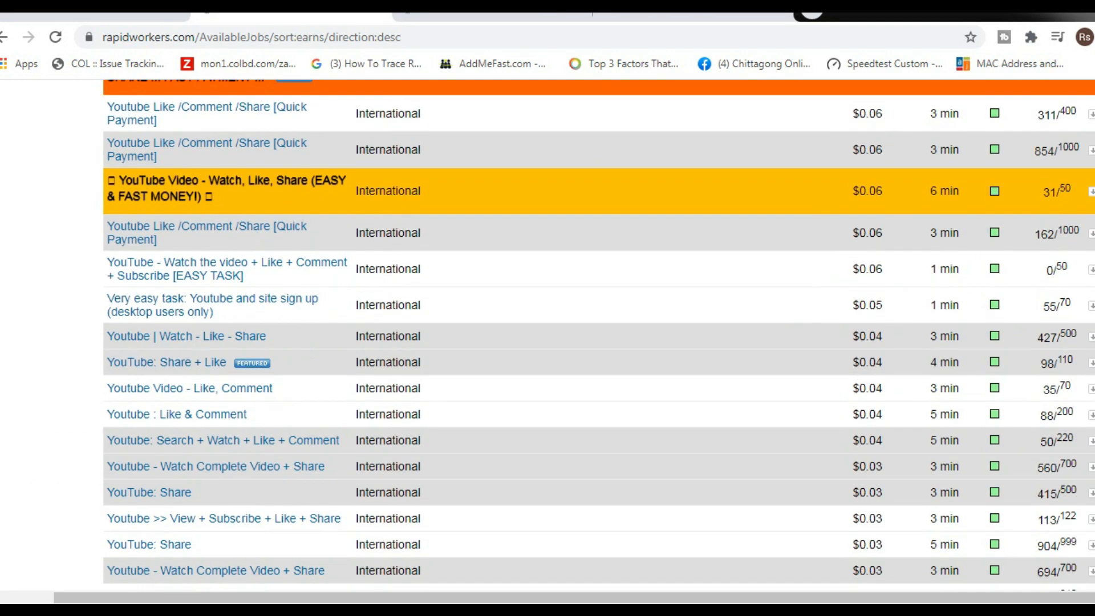
scroll(up, 3)
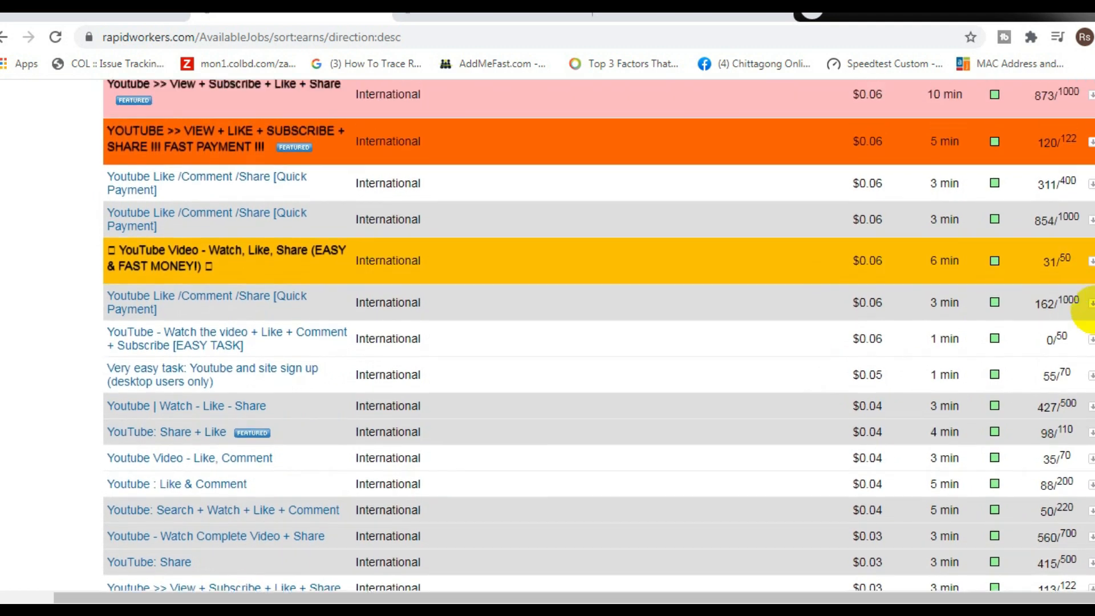
scroll(up, 3)
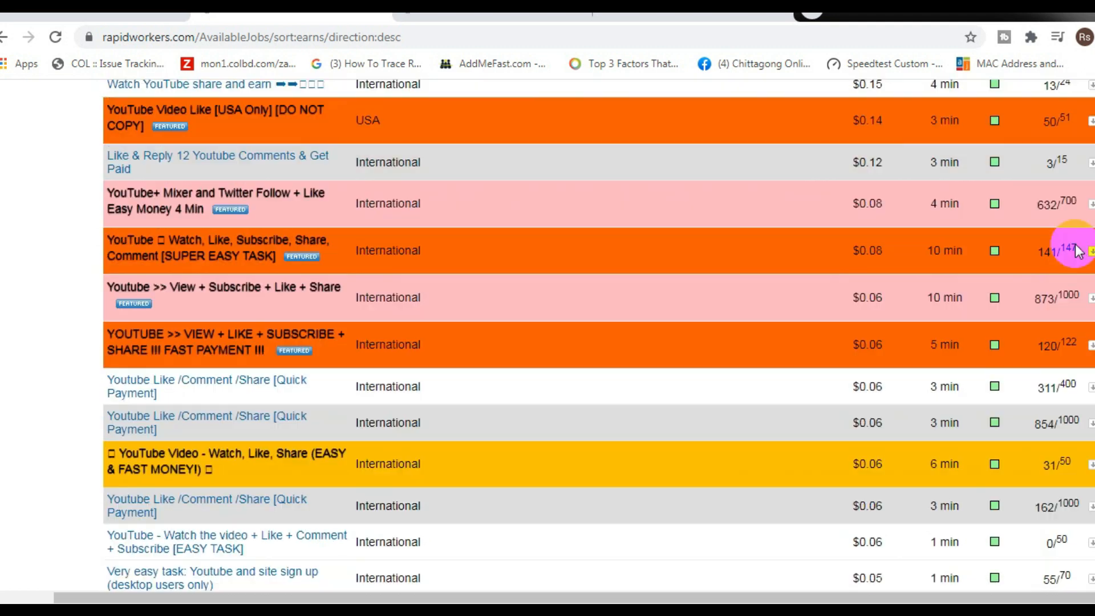
scroll(up, 3)
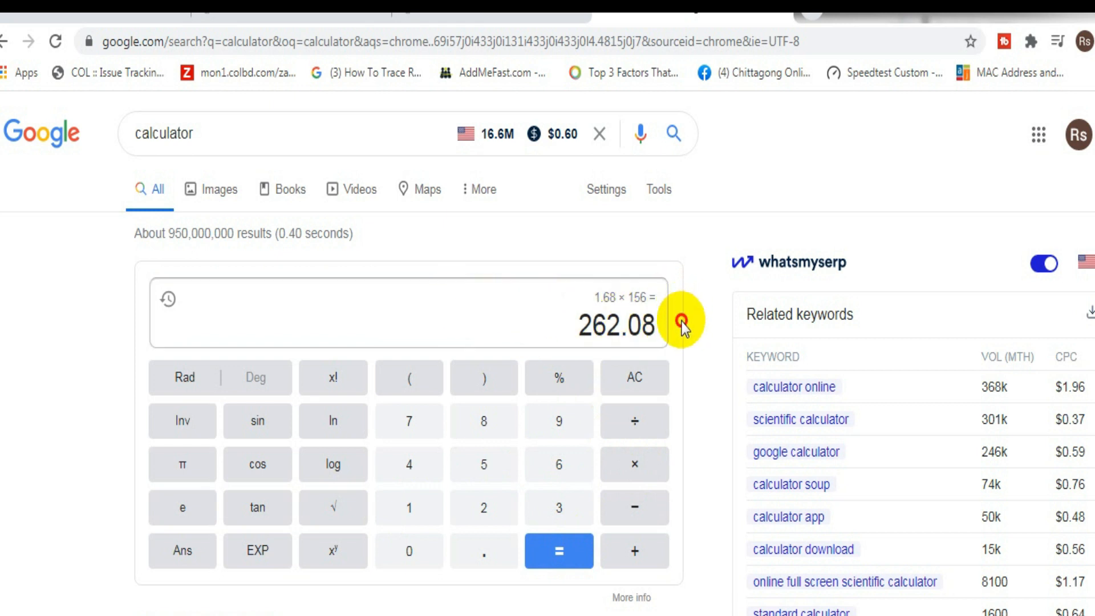
Select the 262.08 result of 1.68 × 156 in Google's calculator
double_click(617, 326)
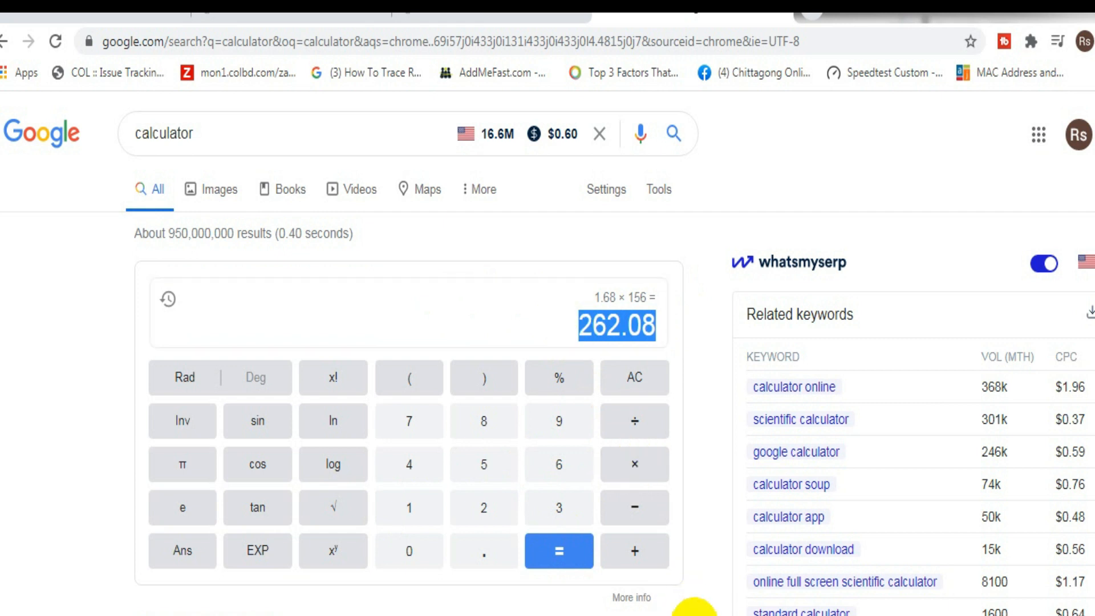
mouse_move(512, 144)
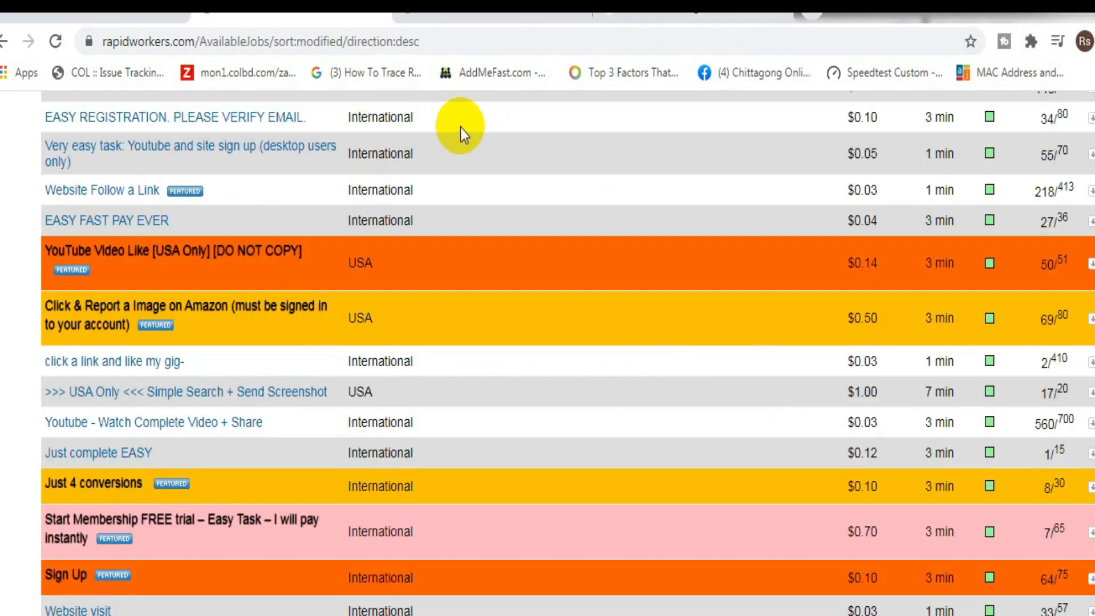
mouse_move(463, 133)
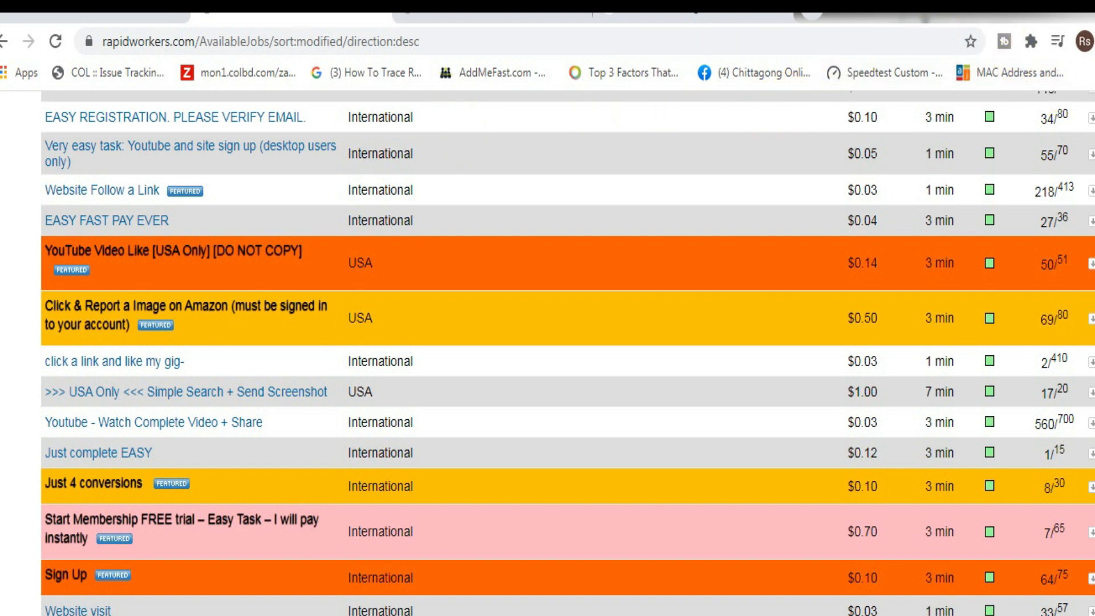
Scroll the Latest jobs list, then visit the Deposit $ and Withdraw $ pages
scroll(up, 3)
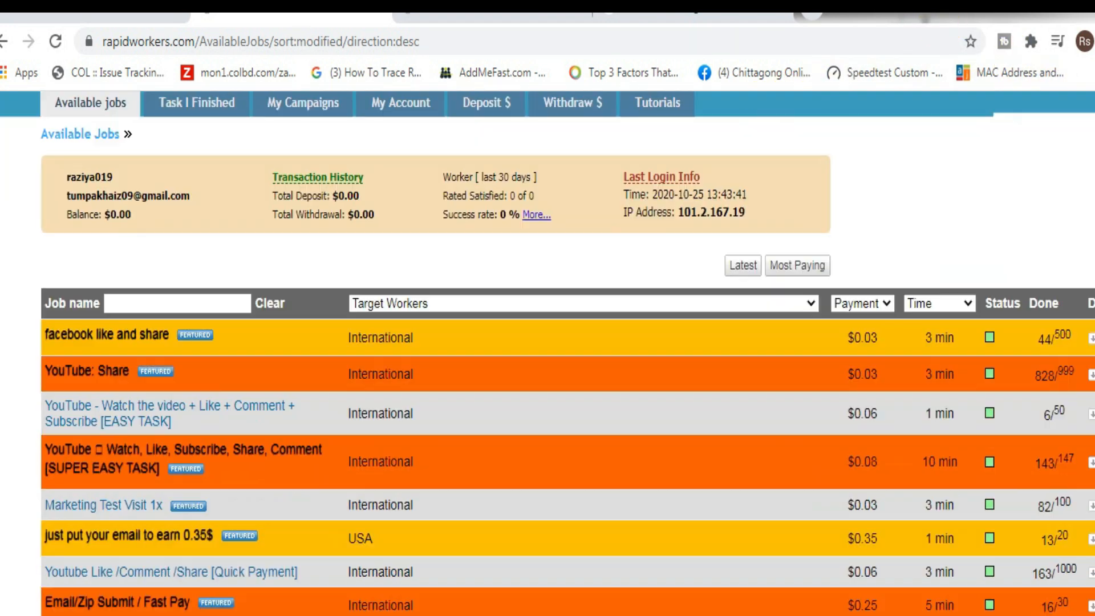
scroll(down, 3)
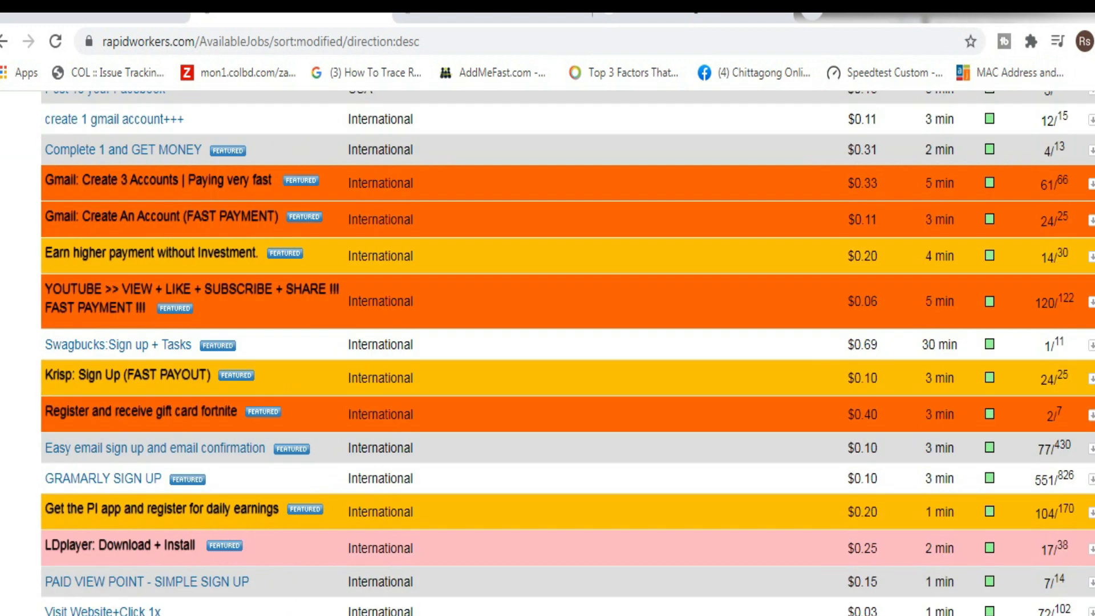
click(607, 185)
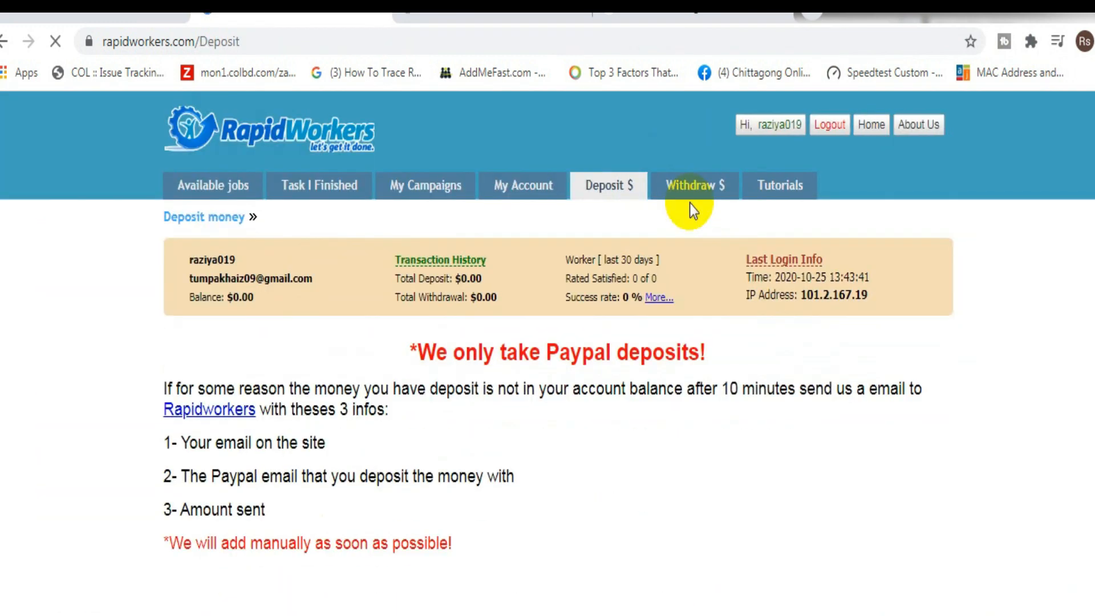
click(695, 185)
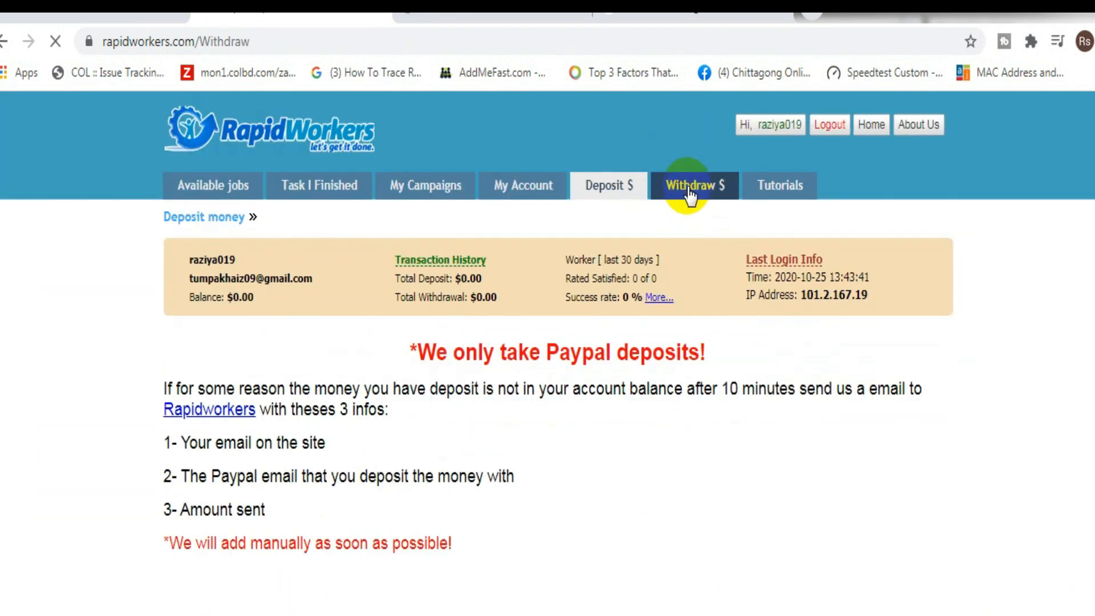
click(693, 185)
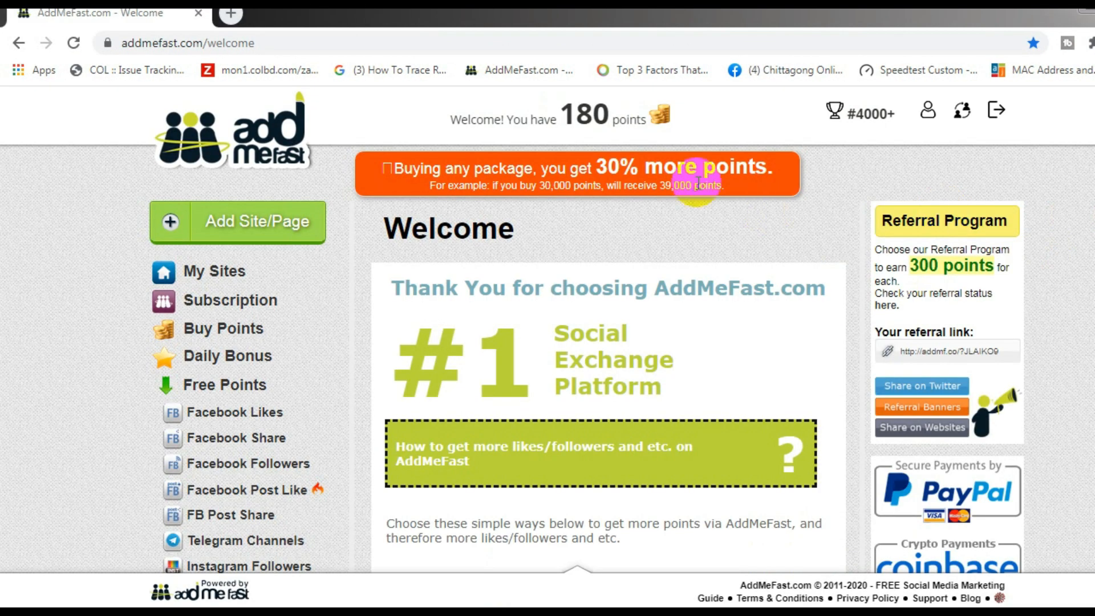
mouse_move(174, 42)
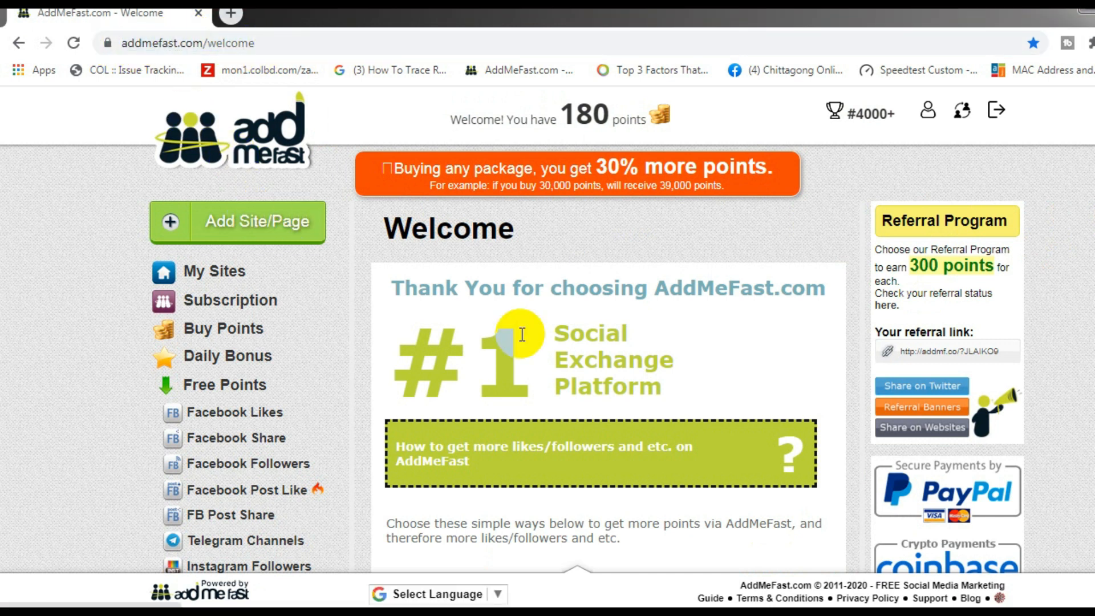
Bring up the addmefast.com/welcome page showing 180 points
click(257, 221)
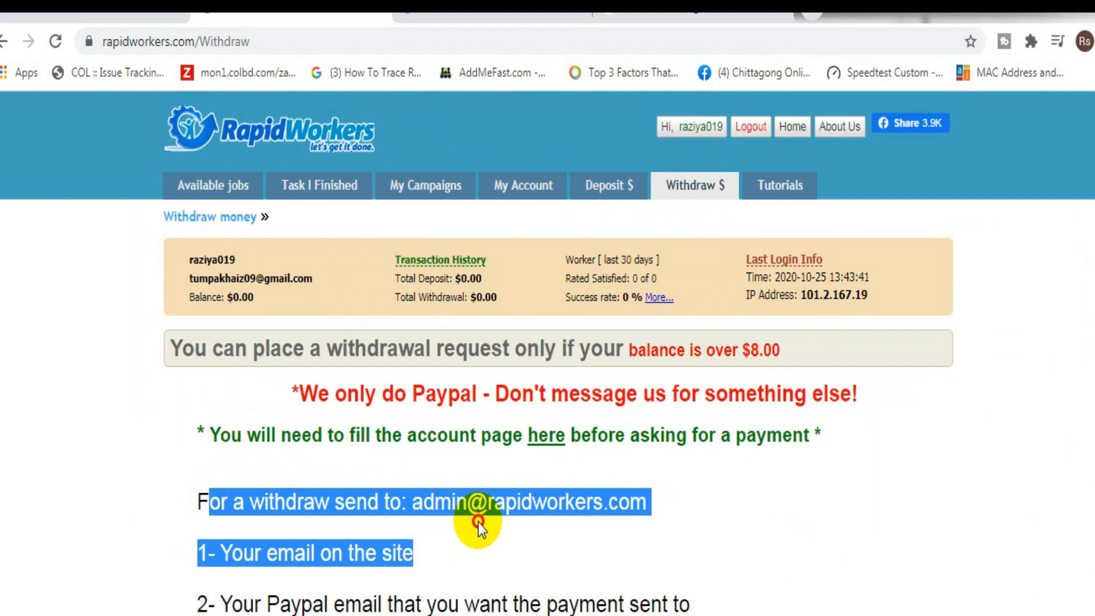
mouse_move(603, 524)
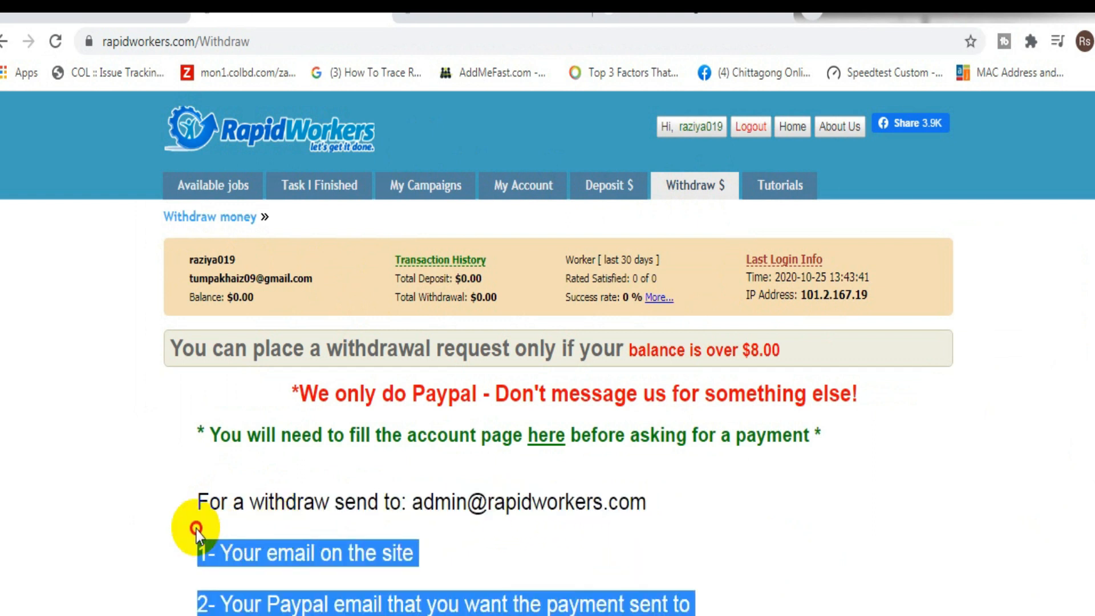
Scroll the Withdraw page to the rules: balance over $8.00, PayPal only, paid within 24–48hrs
scroll(down, 3)
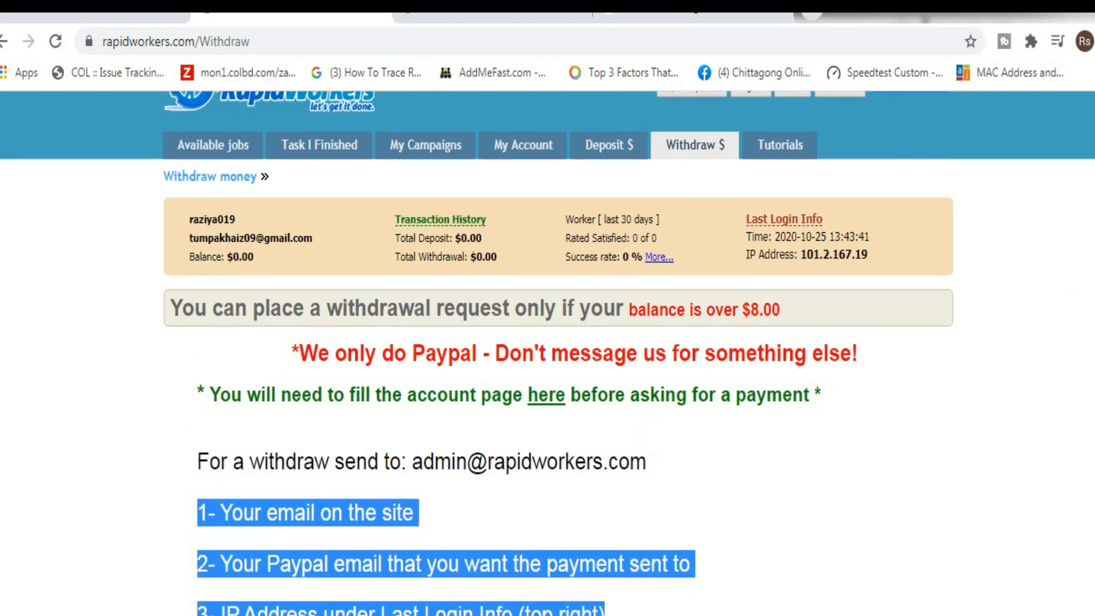
scroll(down, 3)
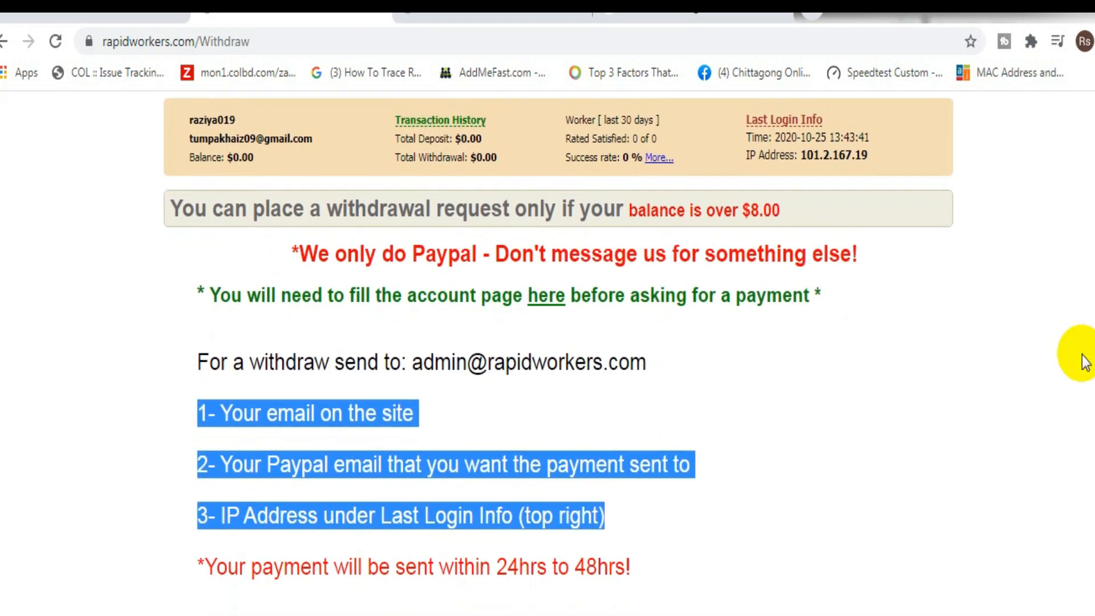
mouse_move(837, 212)
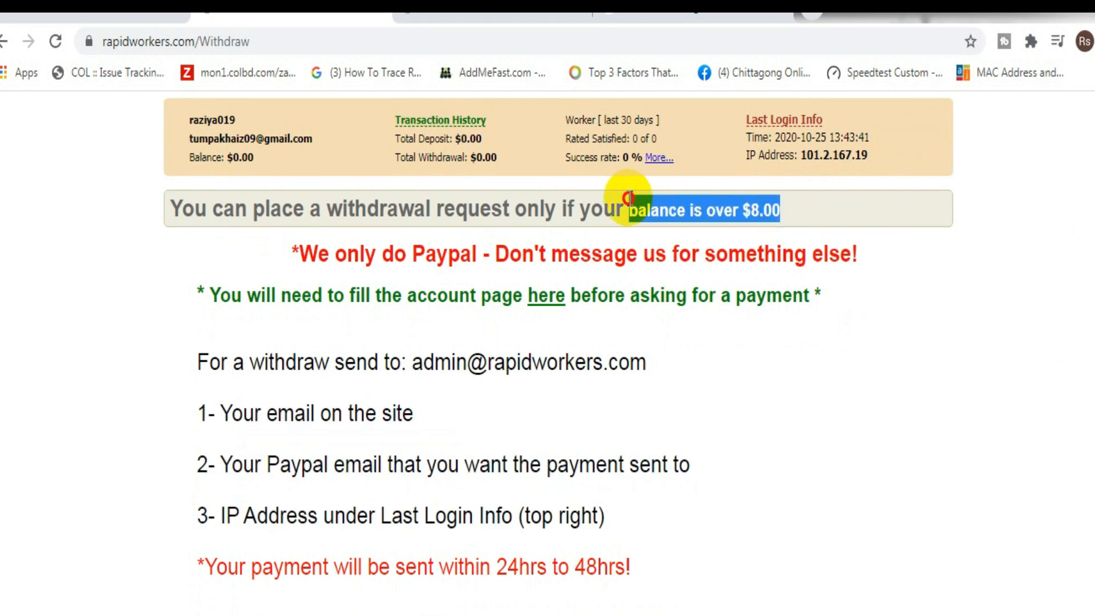
mouse_move(638, 206)
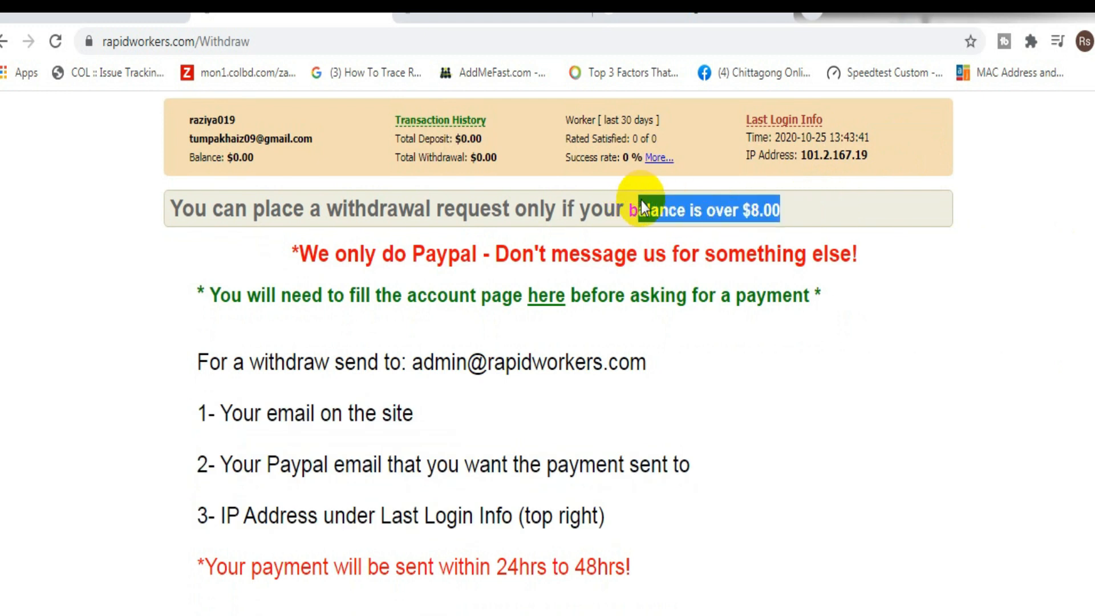
mouse_move(880, 155)
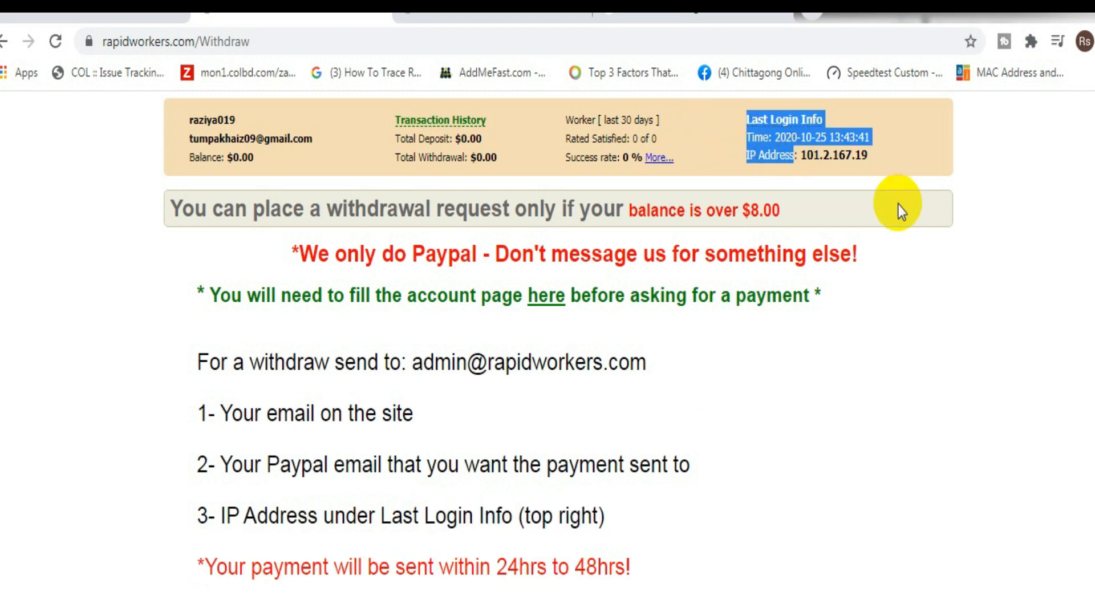
mouse_move(791, 467)
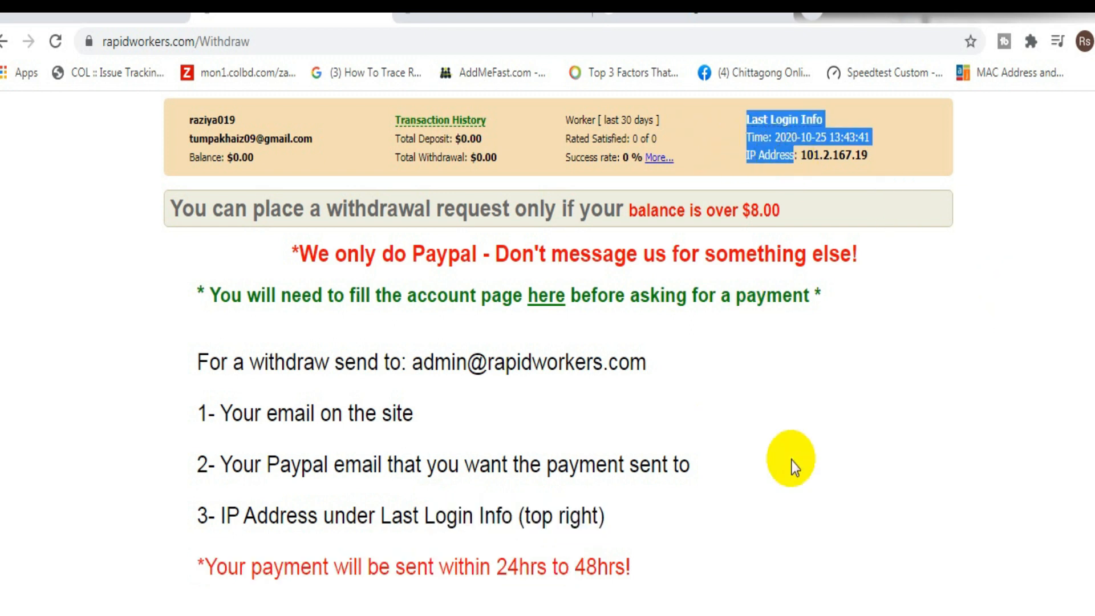